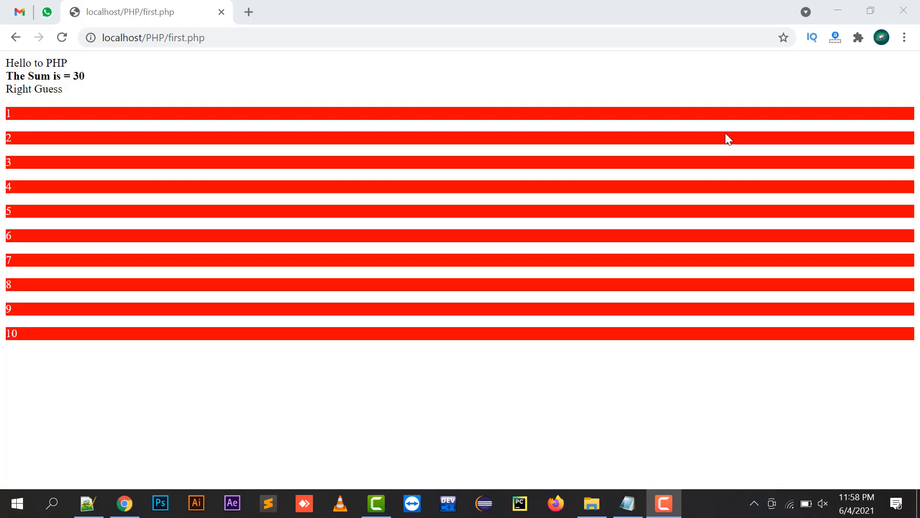
Bring up the Notepad++ 'new 1' script and place the cursor on line 3 between the php tags
key(alt+tab)
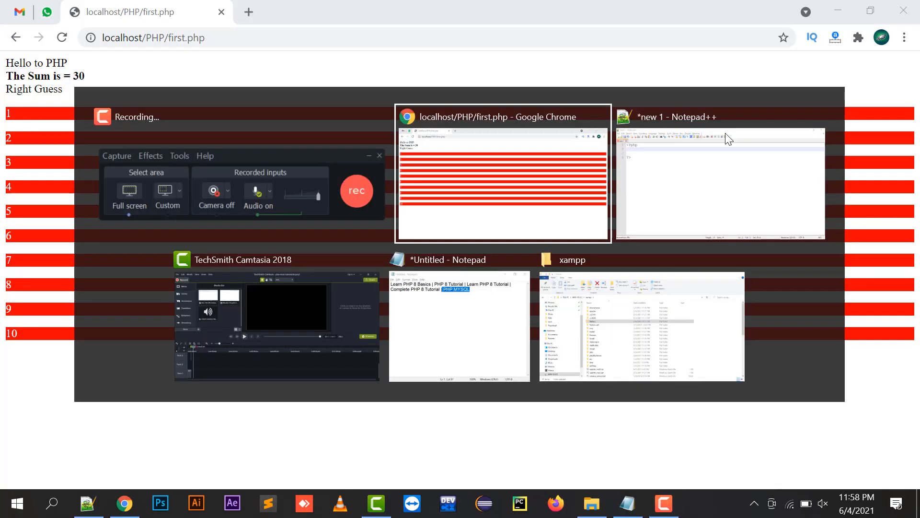
click(720, 176)
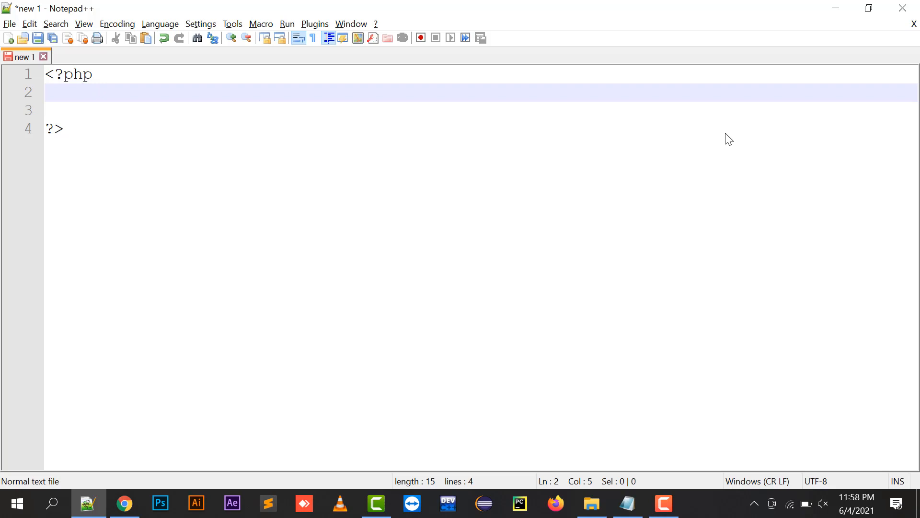
click(82, 92)
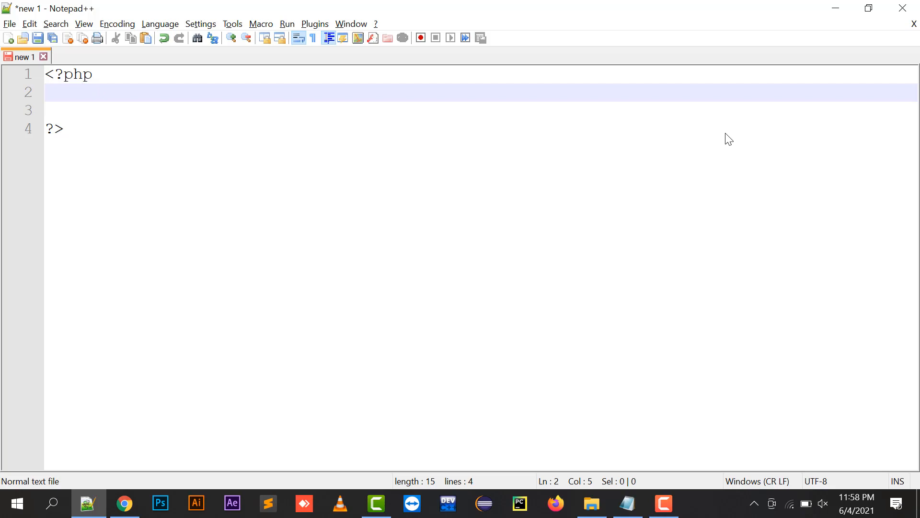
click(82, 92)
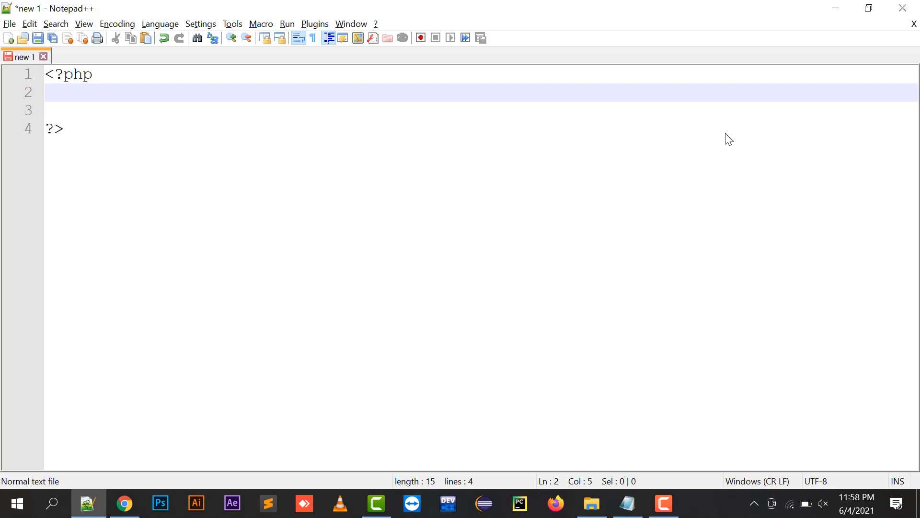
click(115, 110)
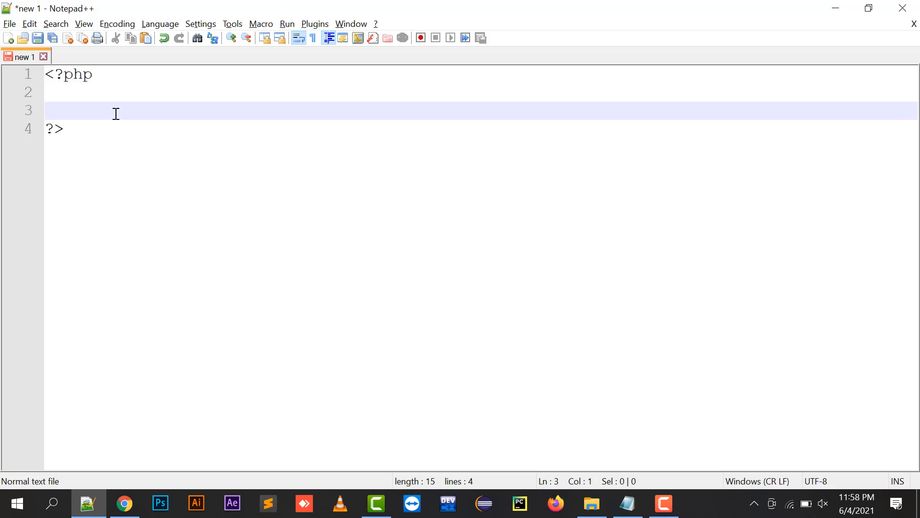
mouse_move(138, 92)
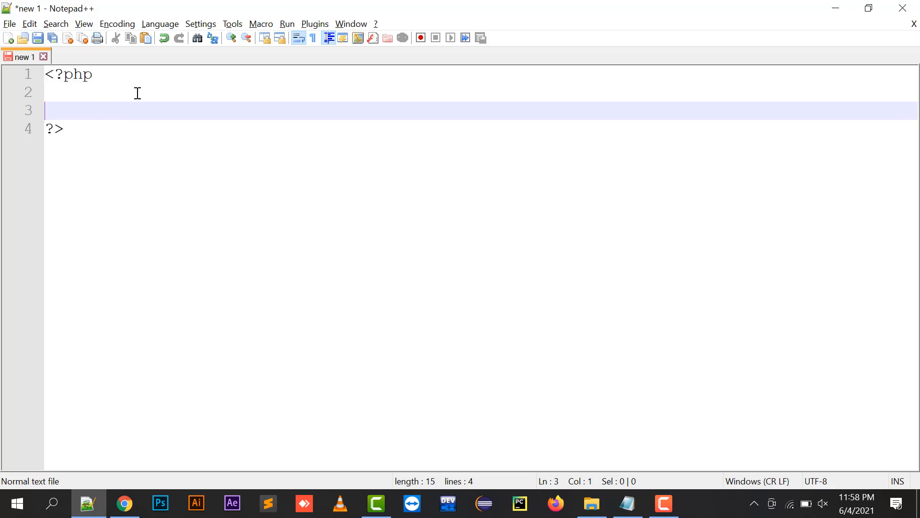
key(alt+tab)
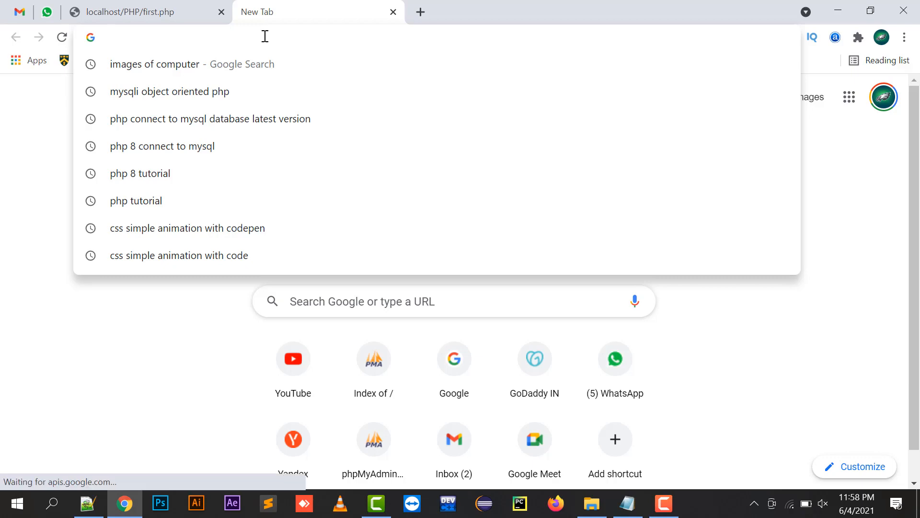
Enter localhost/phpmyadmin in the new Chrome tab's address bar
text(localhost/phpmyadmin/)
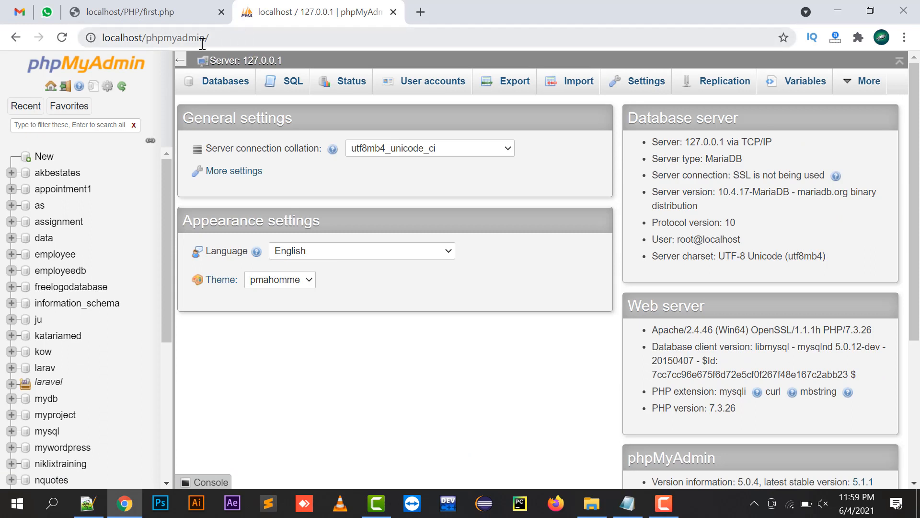
mouse_move(508, 215)
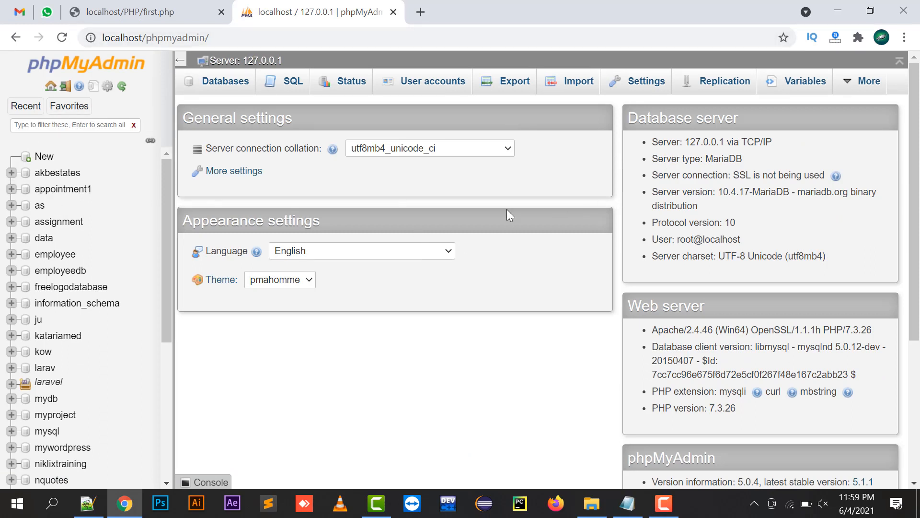
mouse_move(389, 161)
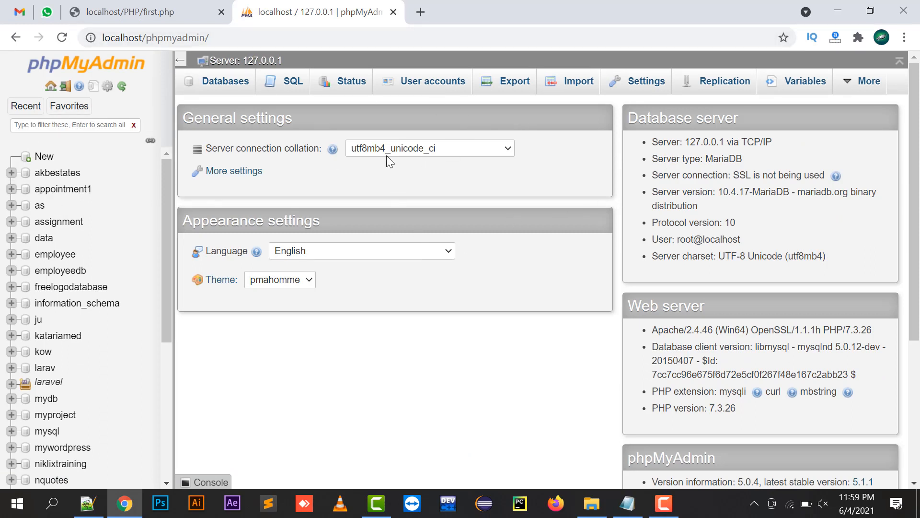
mouse_move(152, 88)
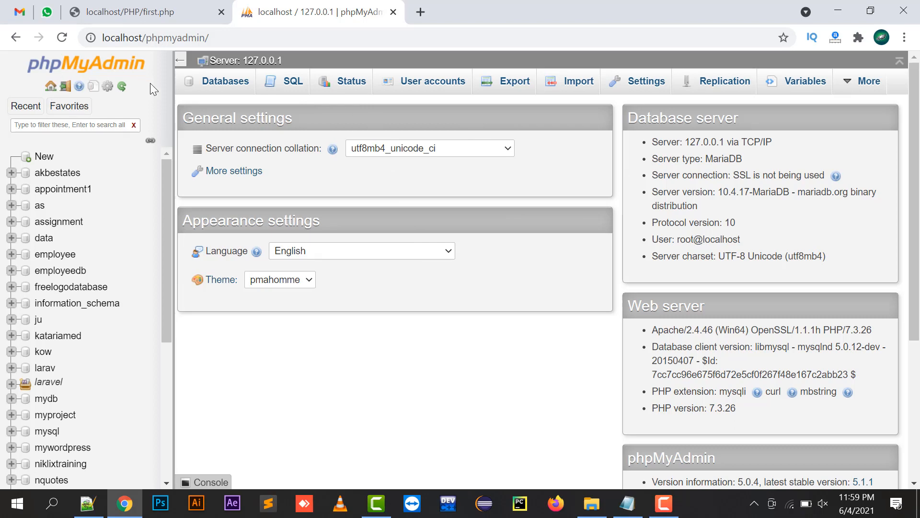
Create a database named as1 from phpMyAdmin's Databases tab
click(226, 81)
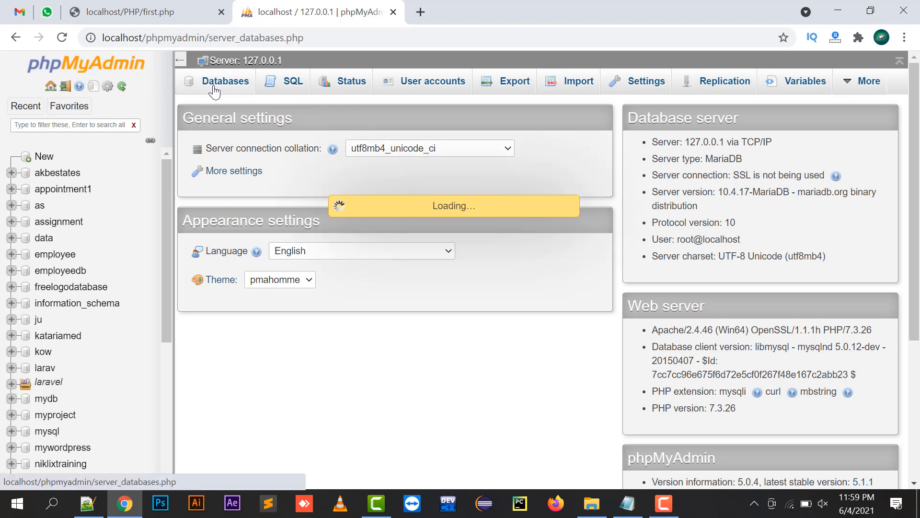
click(225, 81)
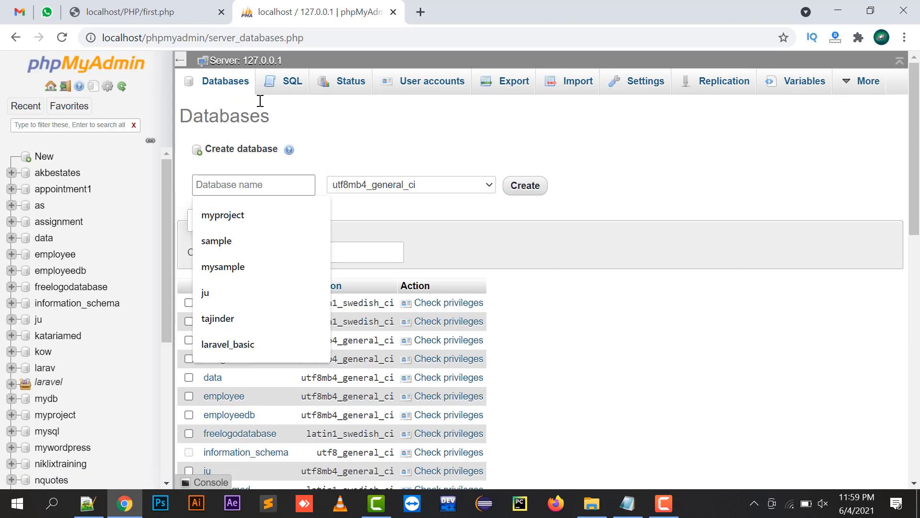
text(as1)
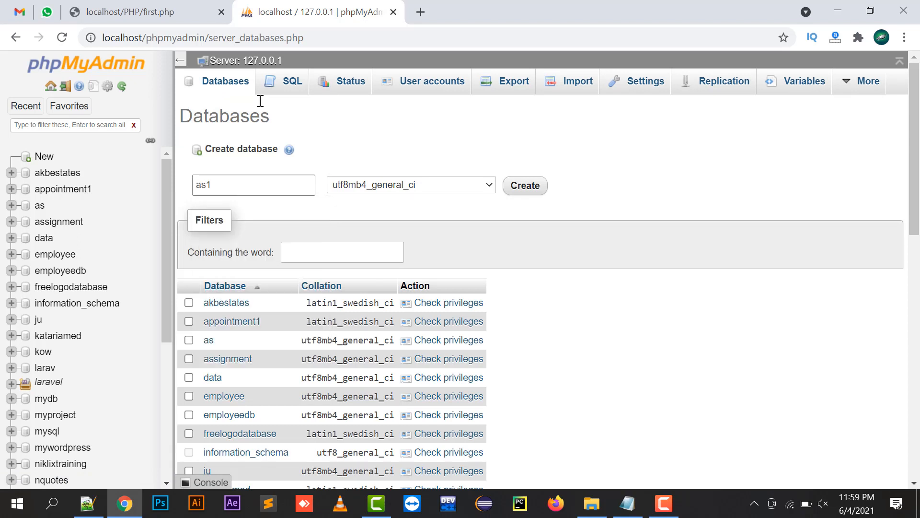
triple_click(253, 185)
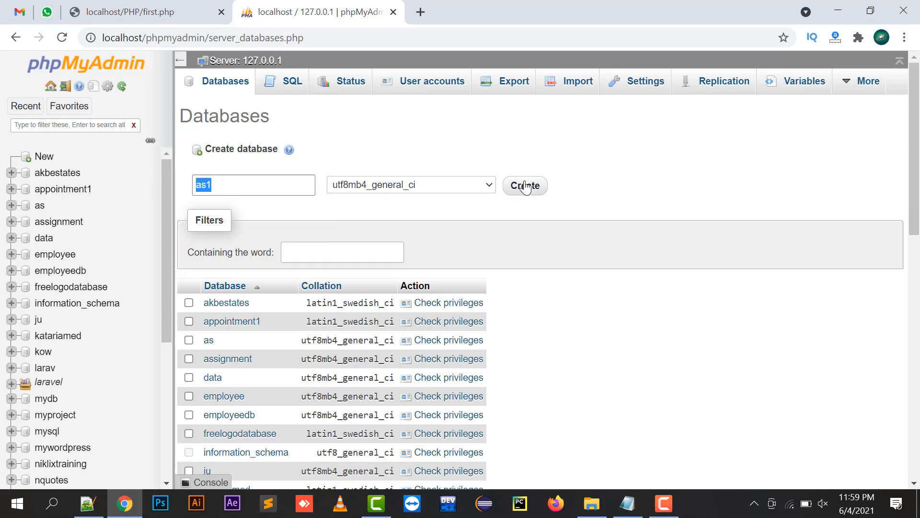
click(523, 186)
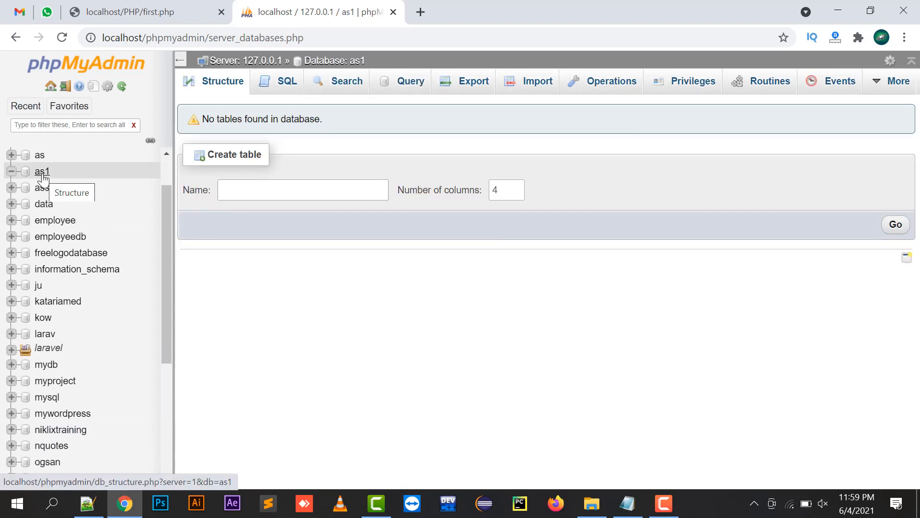
scroll(up, 3)
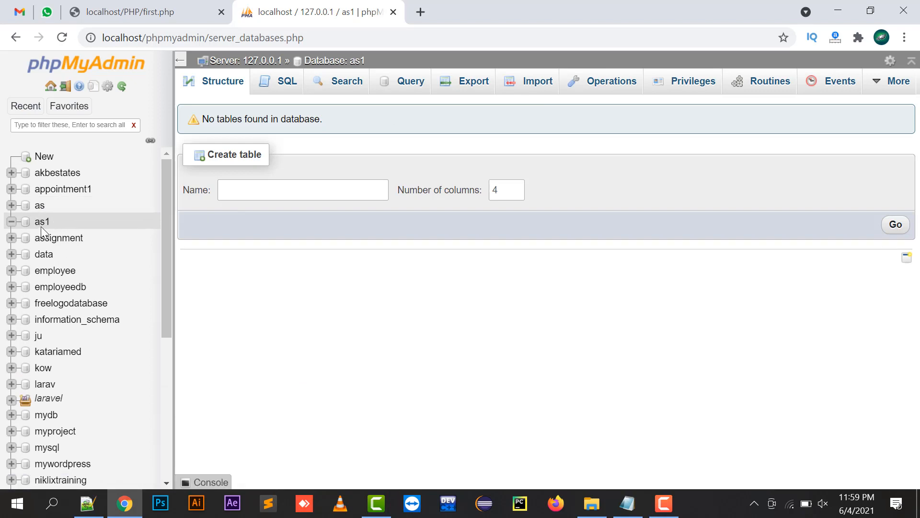
mouse_move(226, 73)
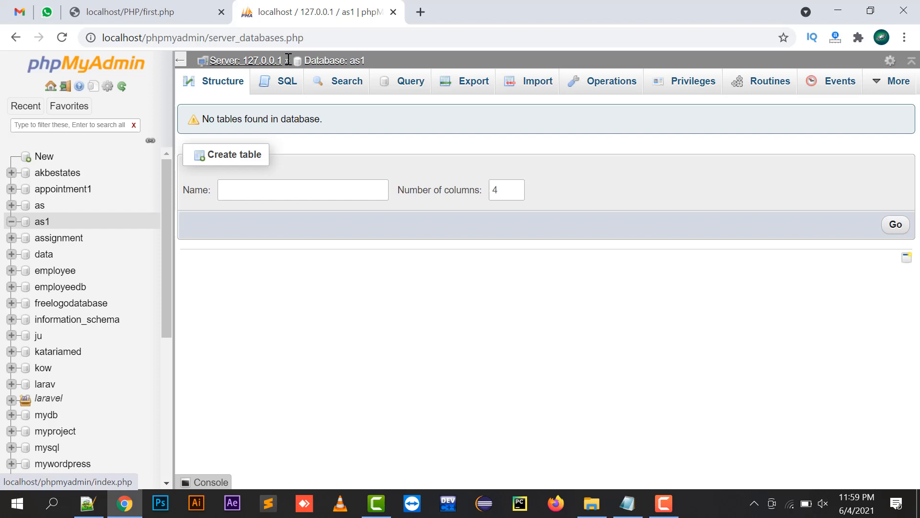
Name the new table student with 2 columns and bring up its column form
click(302, 190)
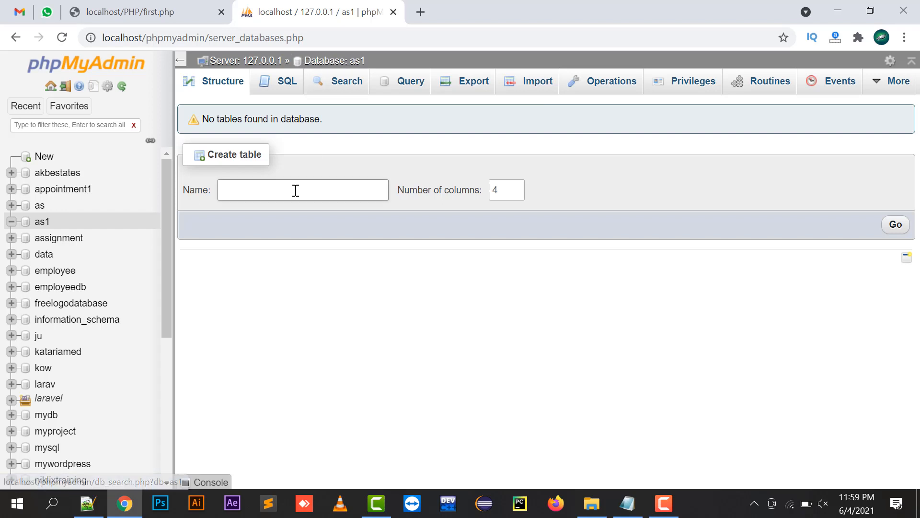
text(studen)
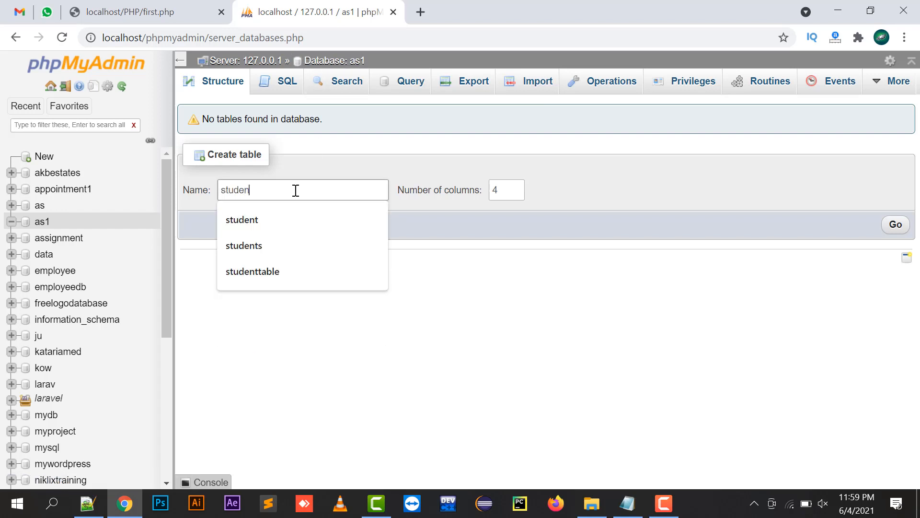
click(242, 220)
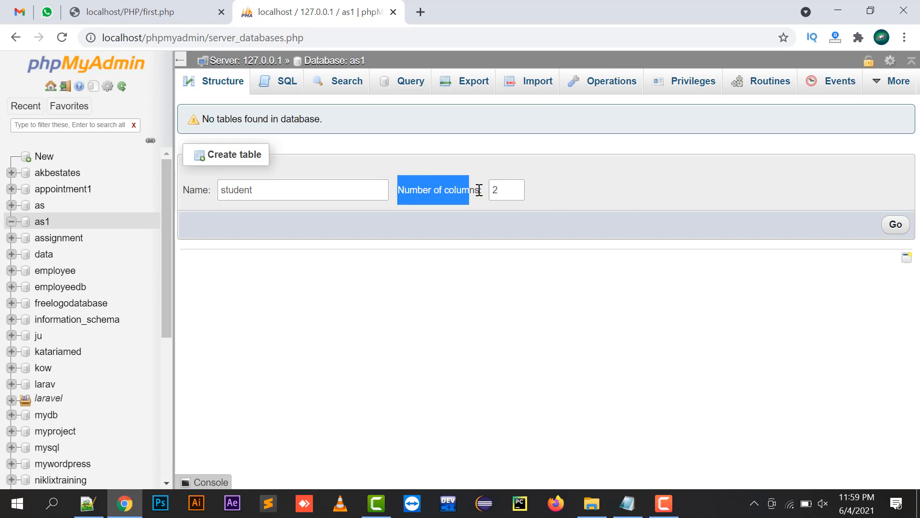
click(894, 224)
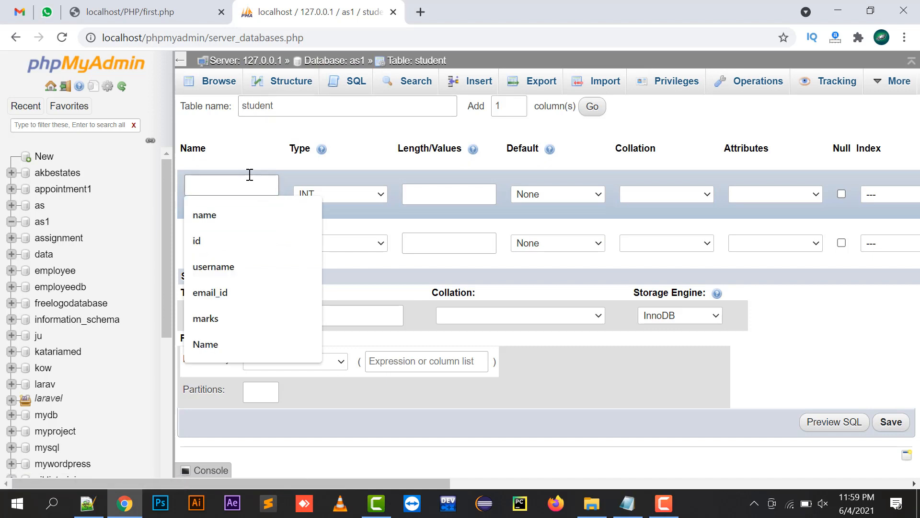
Define columns name VARCHAR(255) and marks INT(11), then save the student table
click(205, 215)
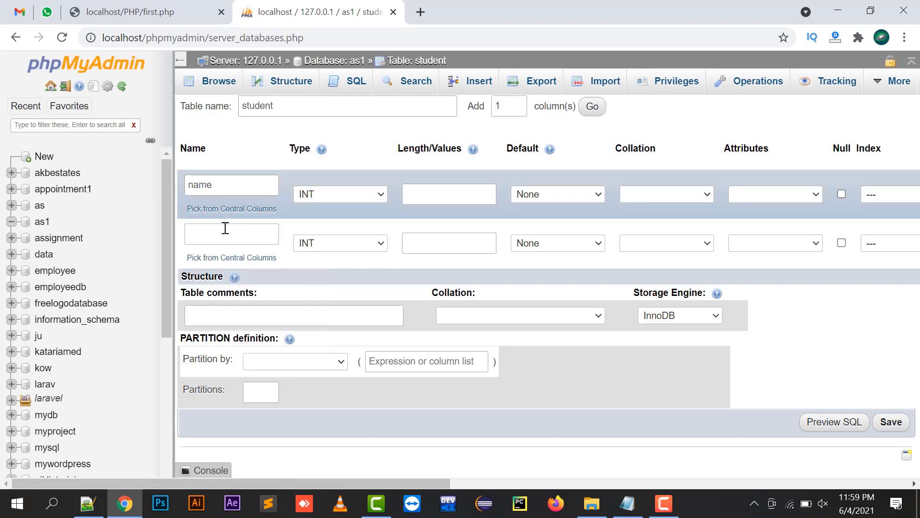
text(marks)
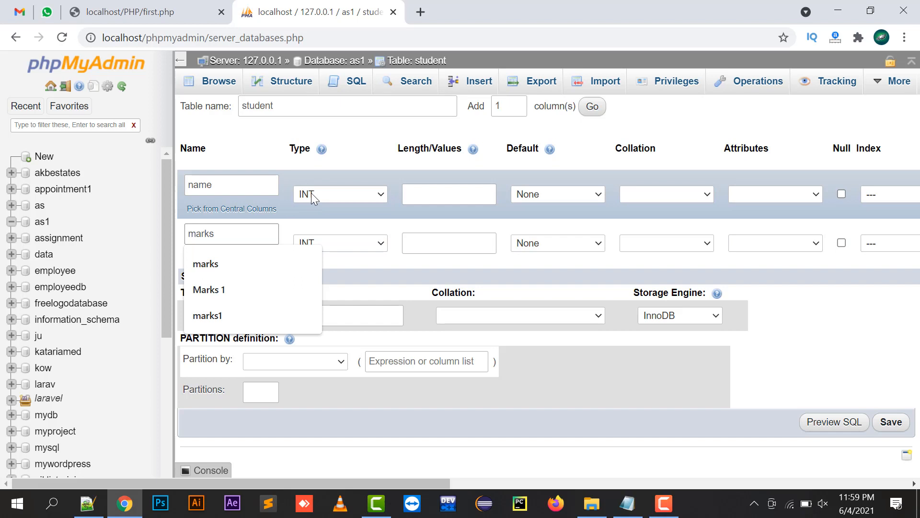
click(339, 193)
text(2)
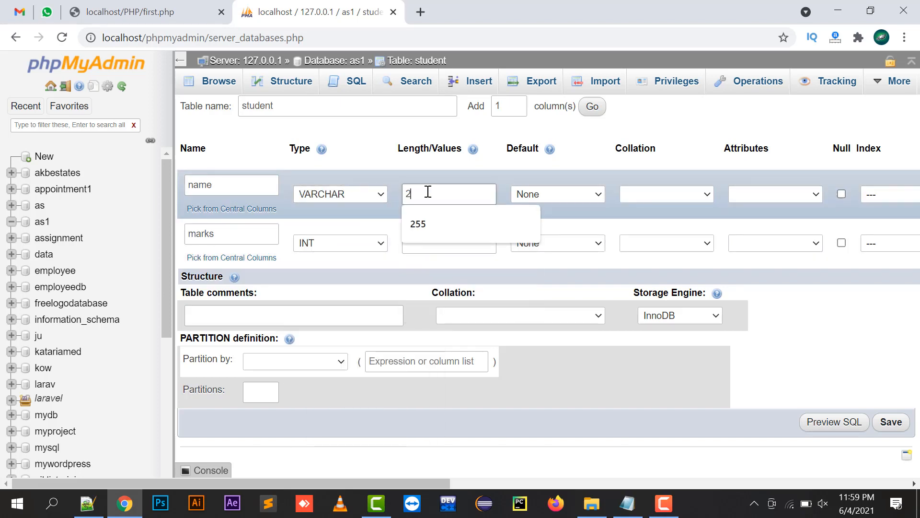
click(340, 242)
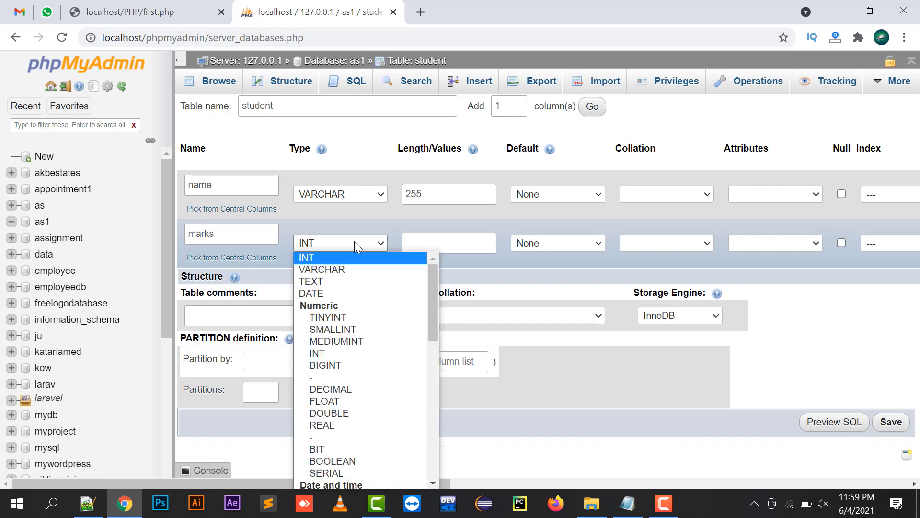
click(306, 257)
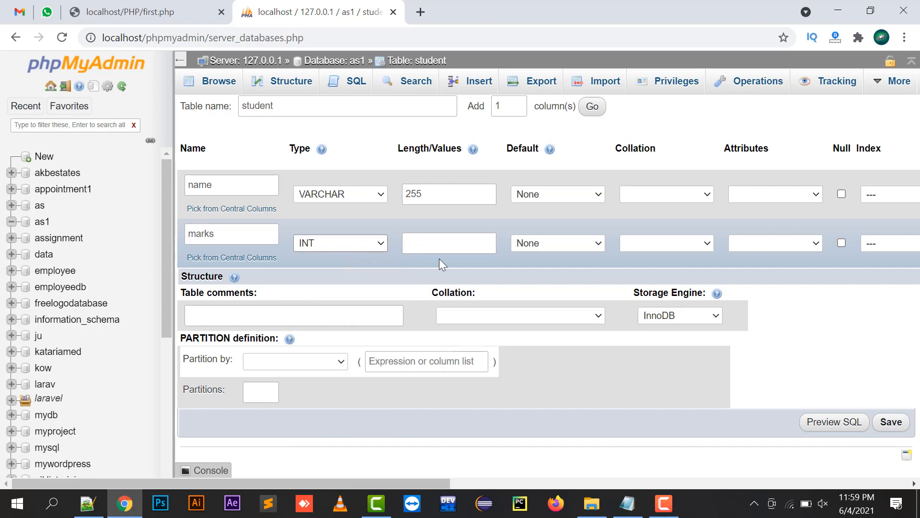
text(11)
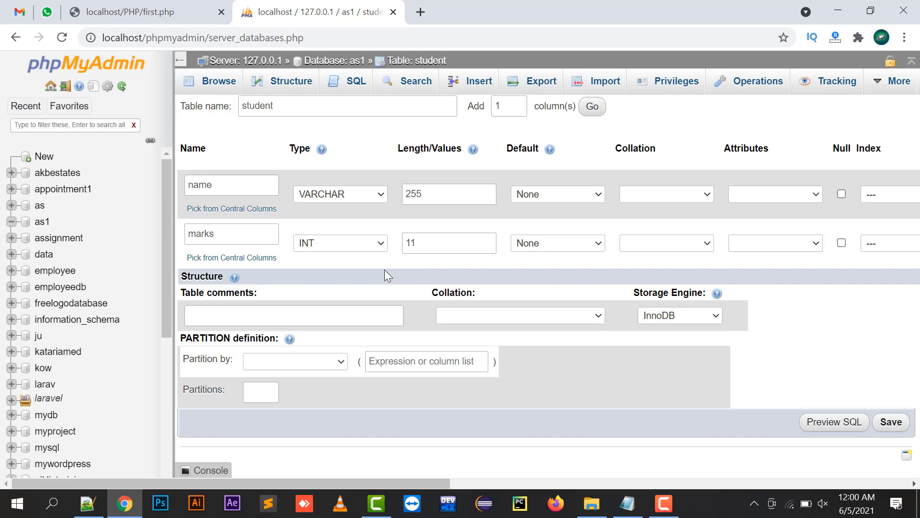
mouse_move(339, 254)
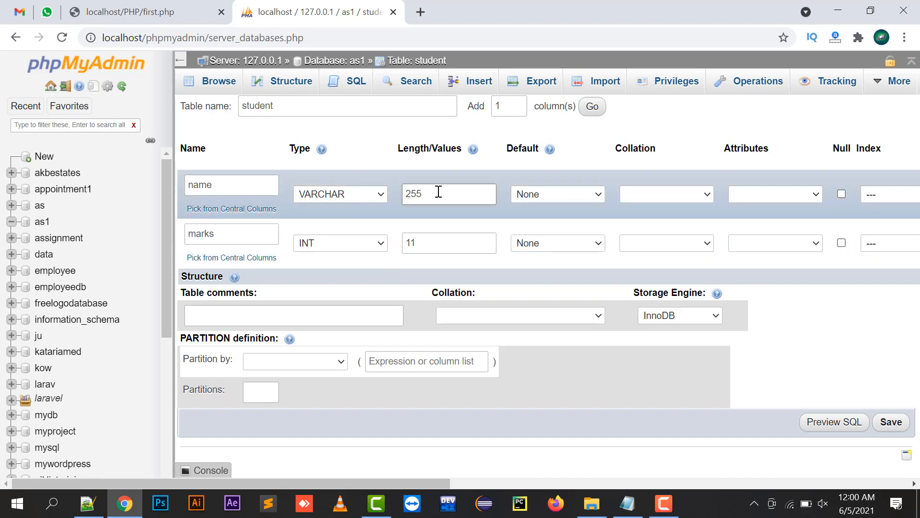
triple_click(449, 194)
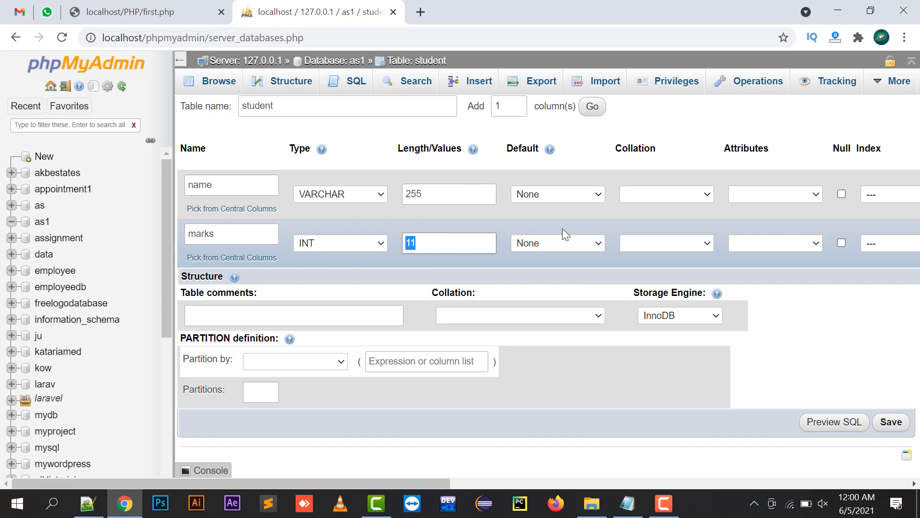
mouse_move(891, 434)
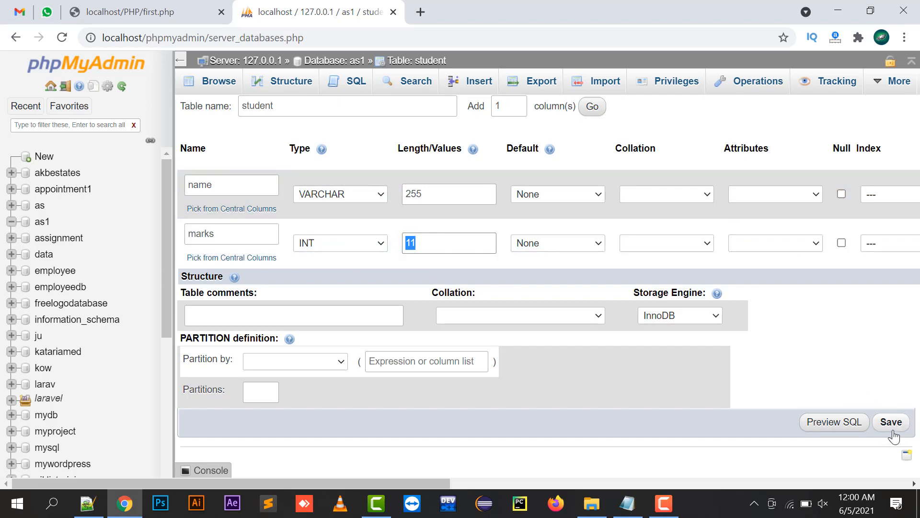
click(890, 421)
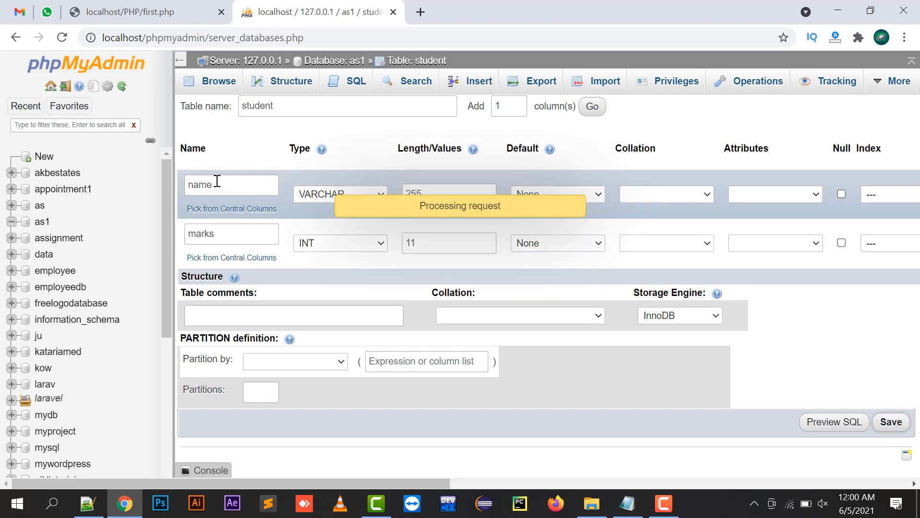
Show the student table's Structure listing name and marks, then return to Notepad++
click(889, 421)
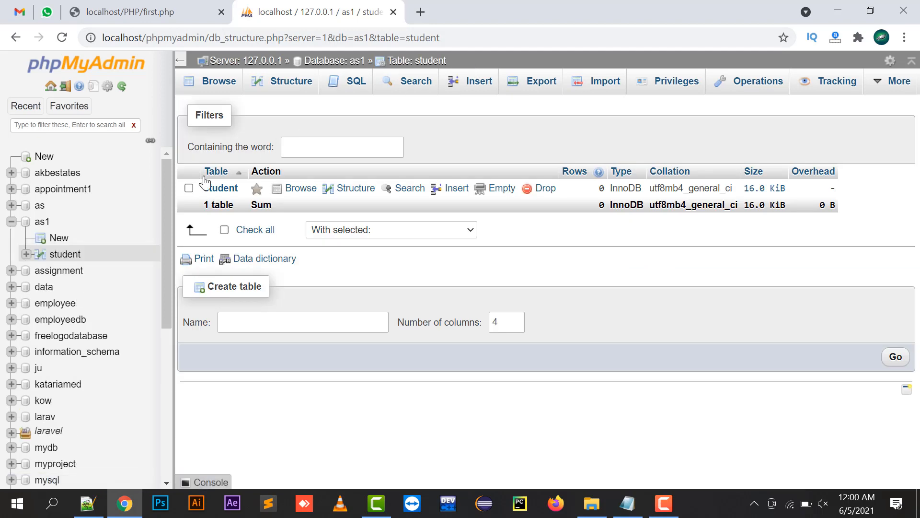
click(290, 81)
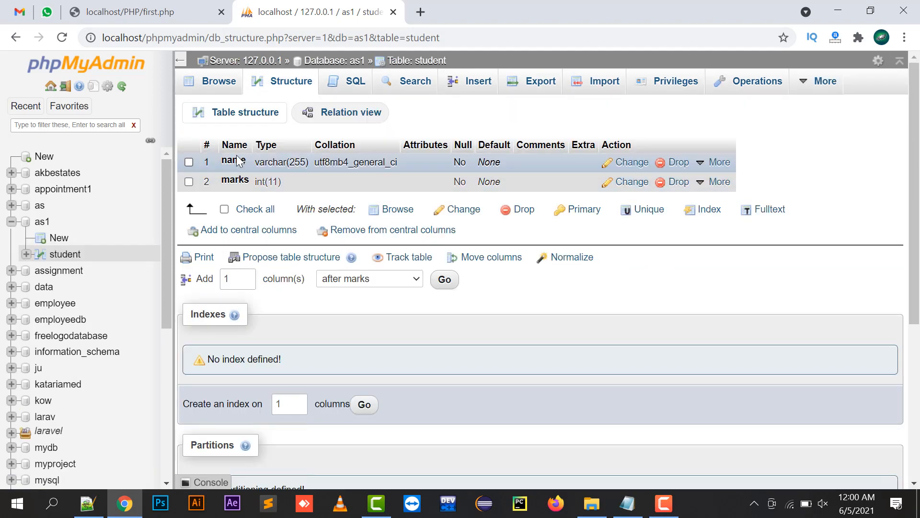
mouse_move(243, 170)
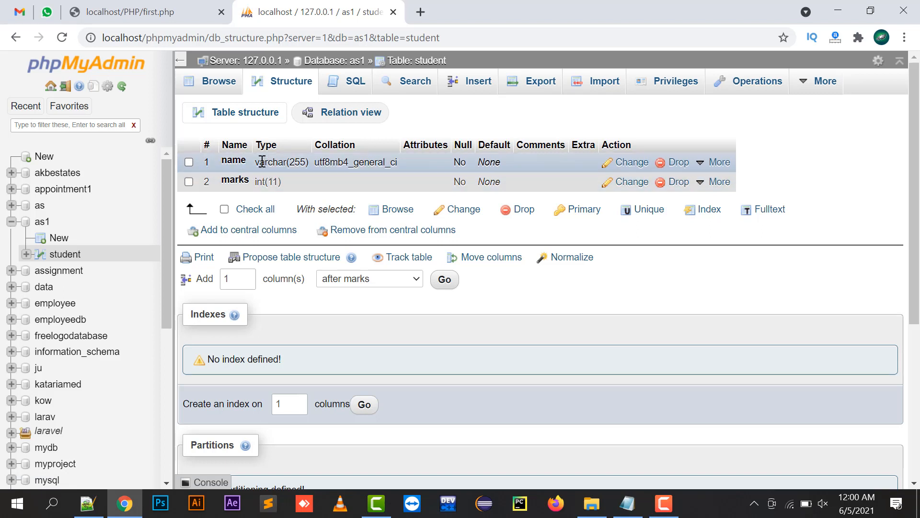
mouse_move(461, 319)
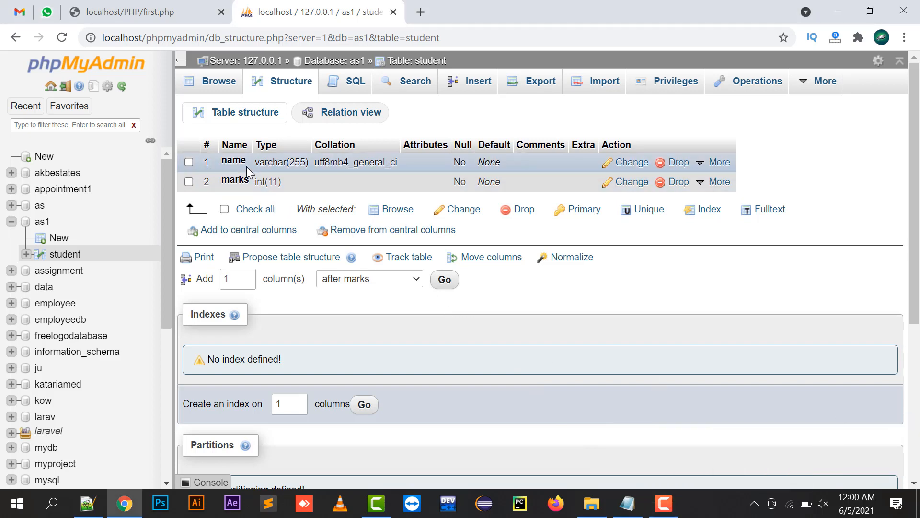
click(87, 503)
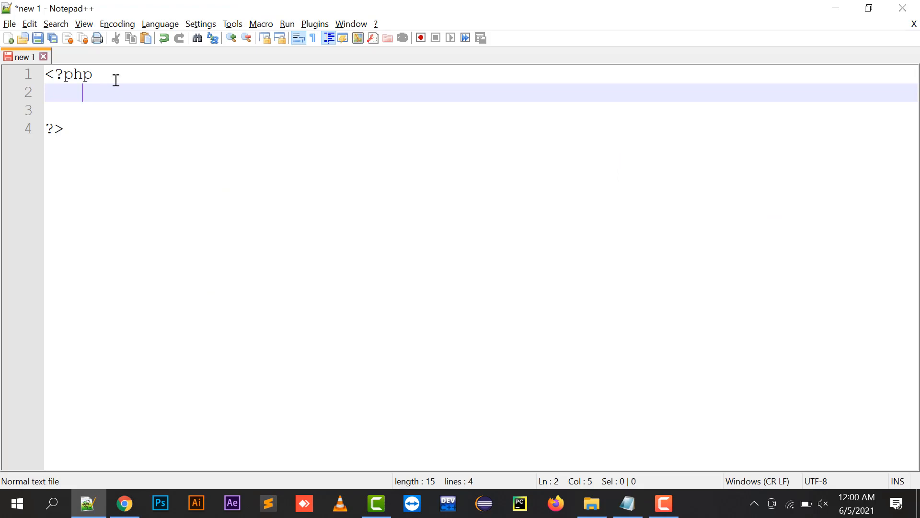
Type $connect=mysqli_connect("localhost","root","",""); inside the php block
text($connect-m)
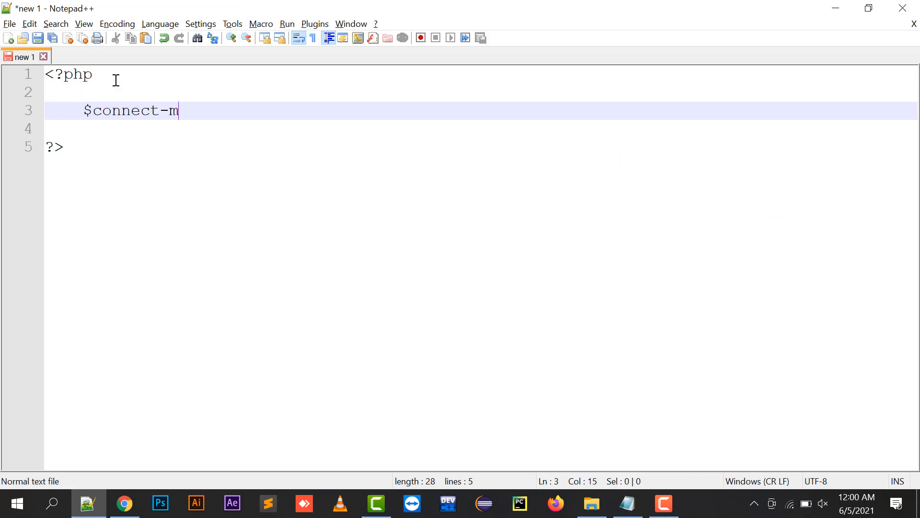
text(=mysql)
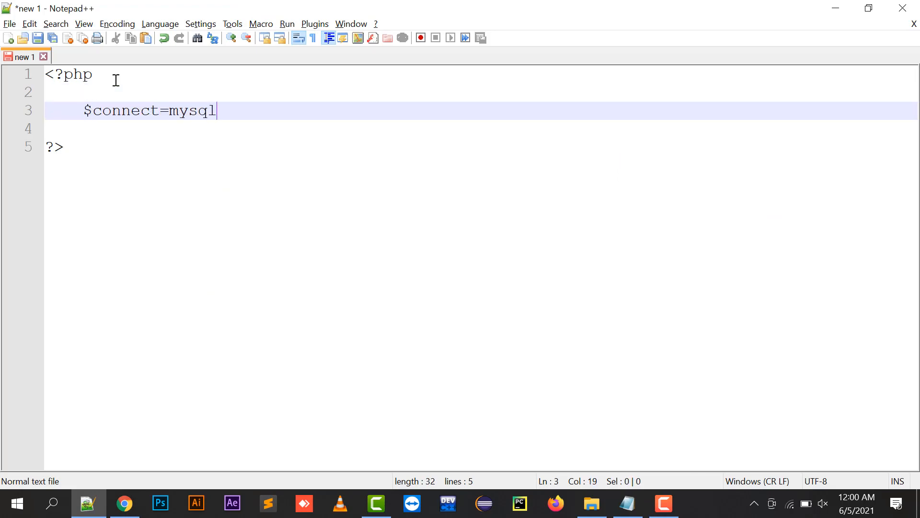
text(i_connect)
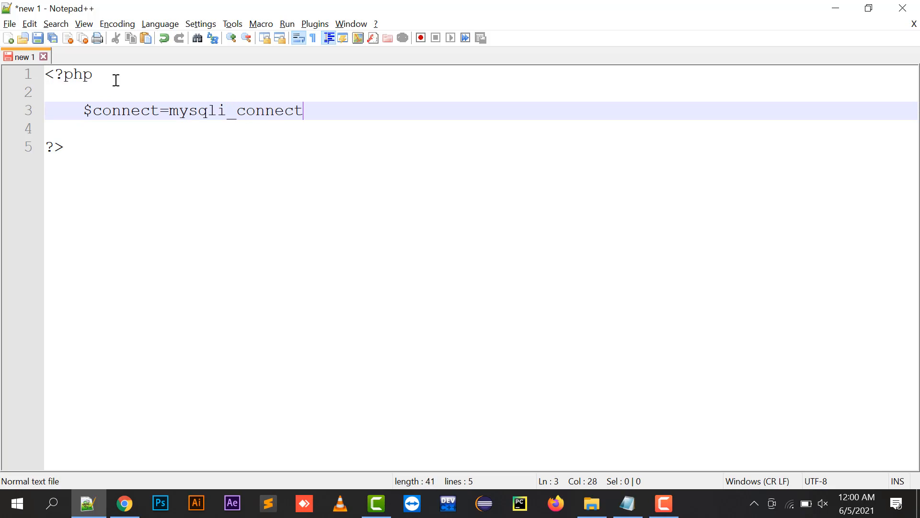
text(("l");)
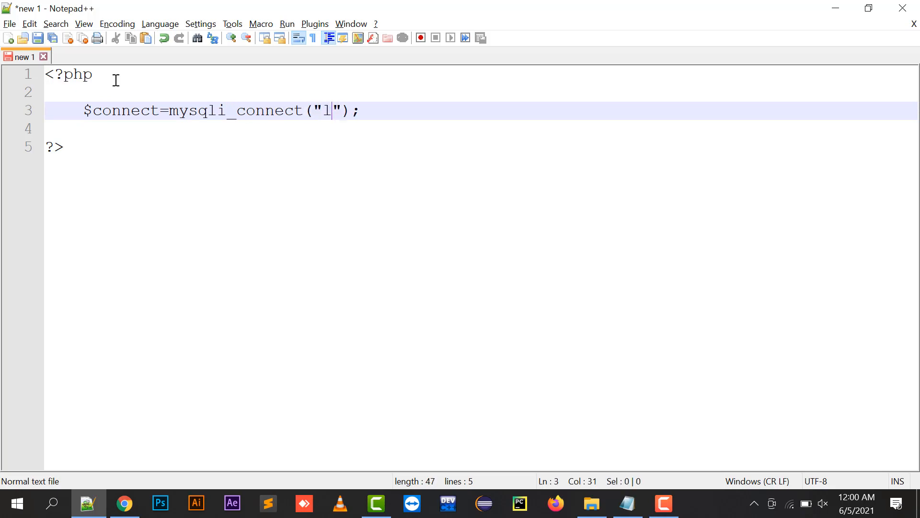
text(ocalhost",")
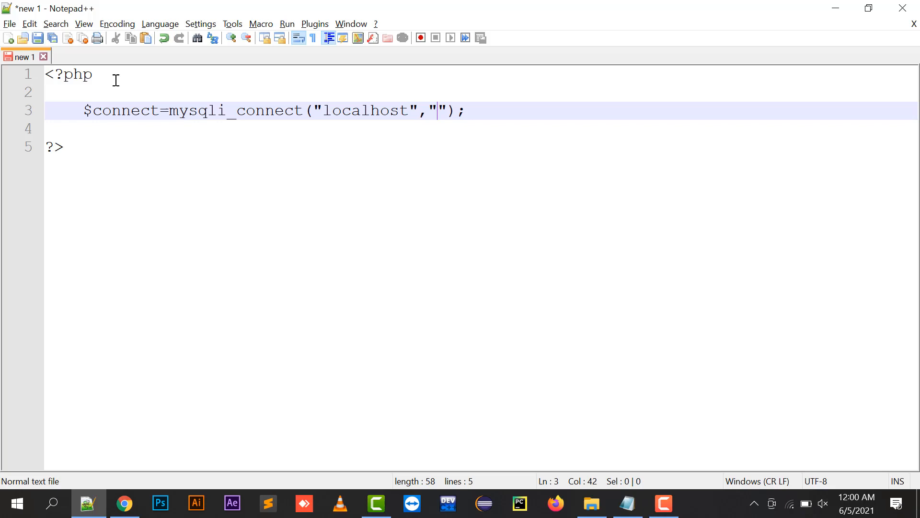
text(root","",")
click(482, 128)
text(//)
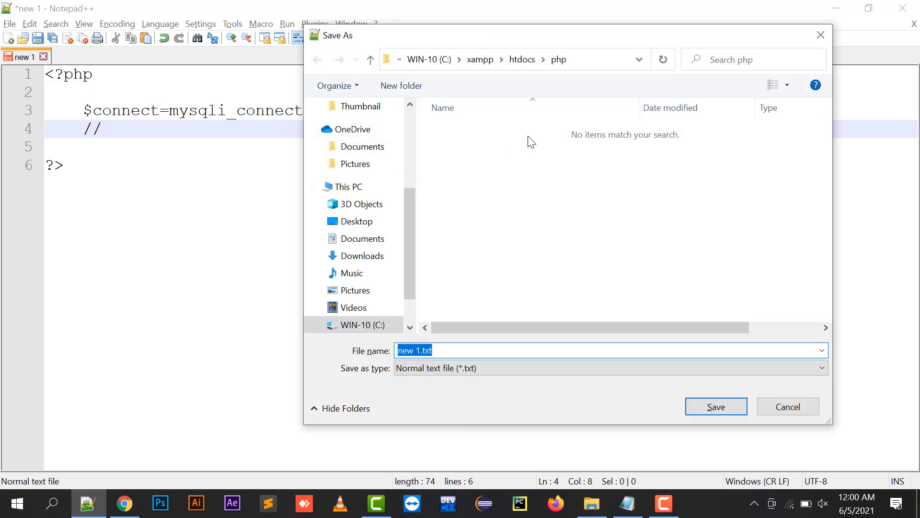
Save the script into xampp\htdocs\php with the file name connect.php
text(fo)
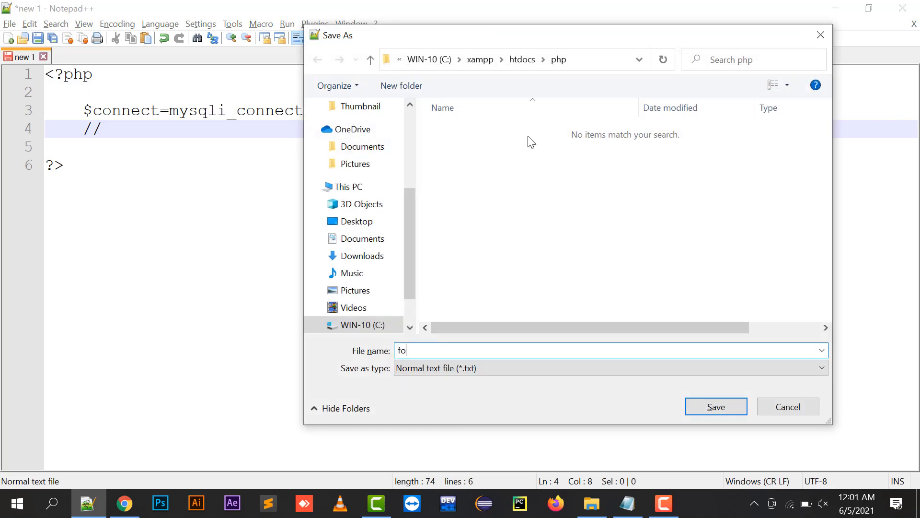
text(connect.php)
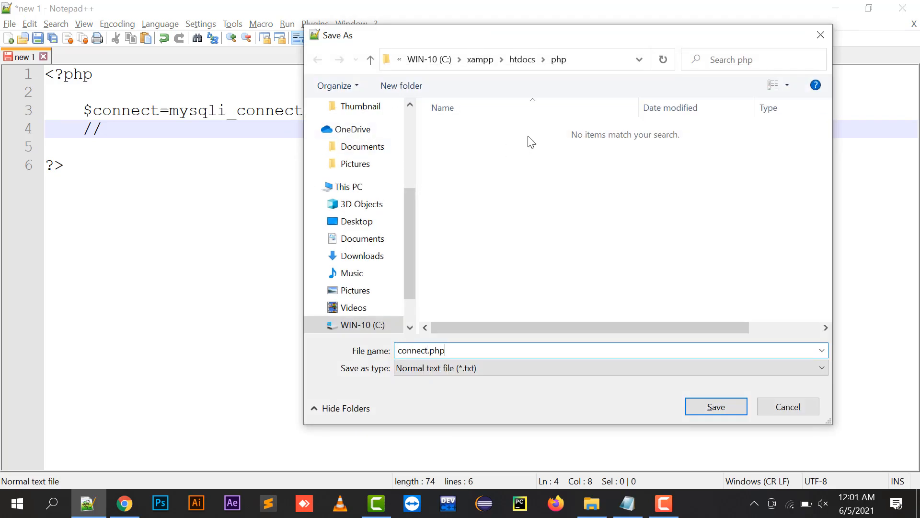
click(716, 406)
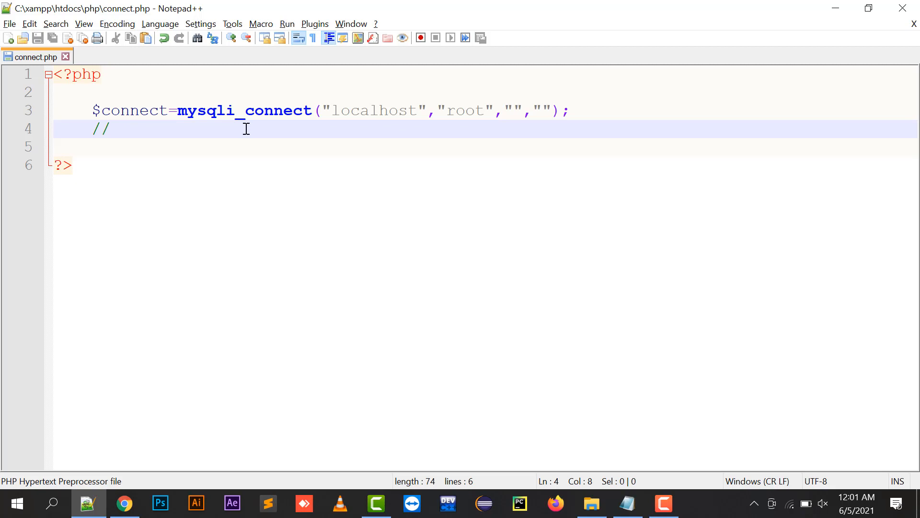
Add the comment // localhost - servername // root - username // "" - password //
text(locahost)
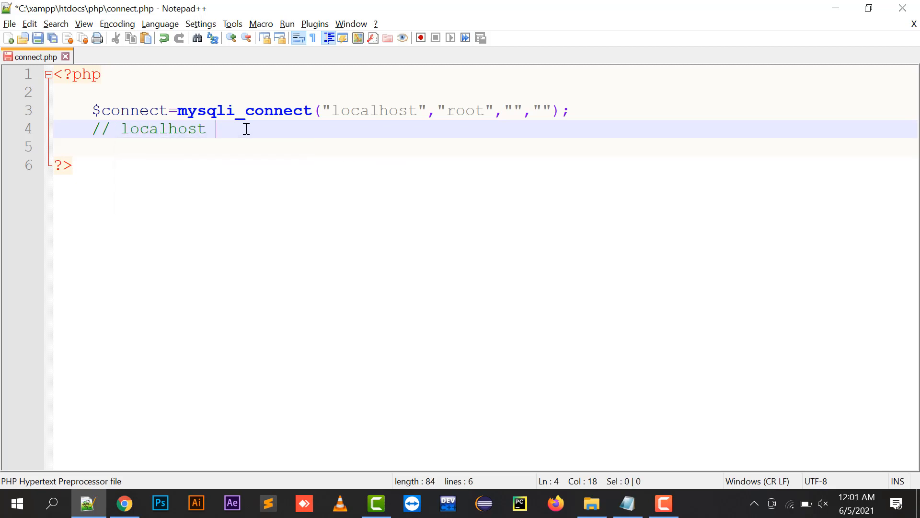
text(-)
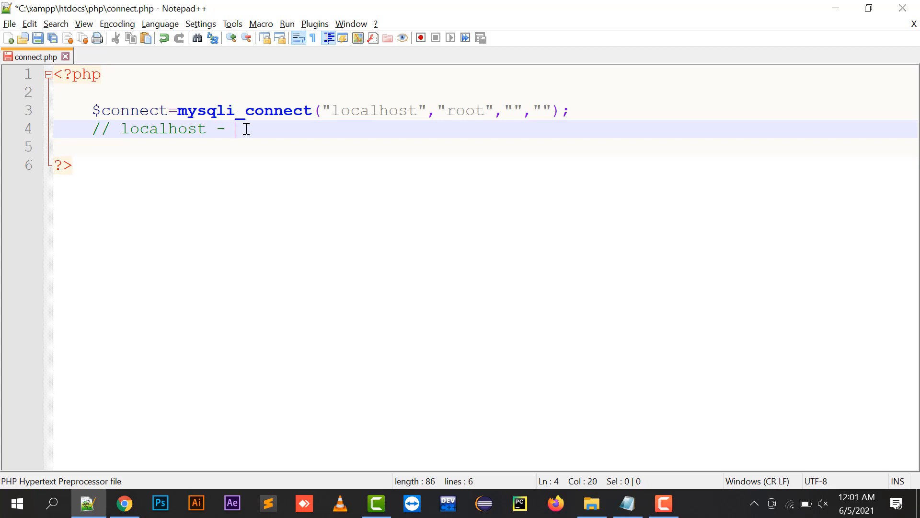
text(servername)
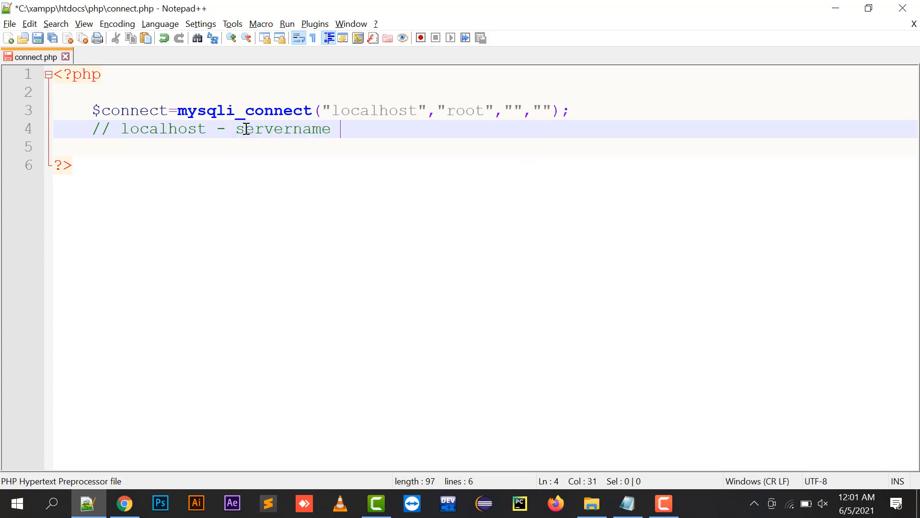
text(// root - user)
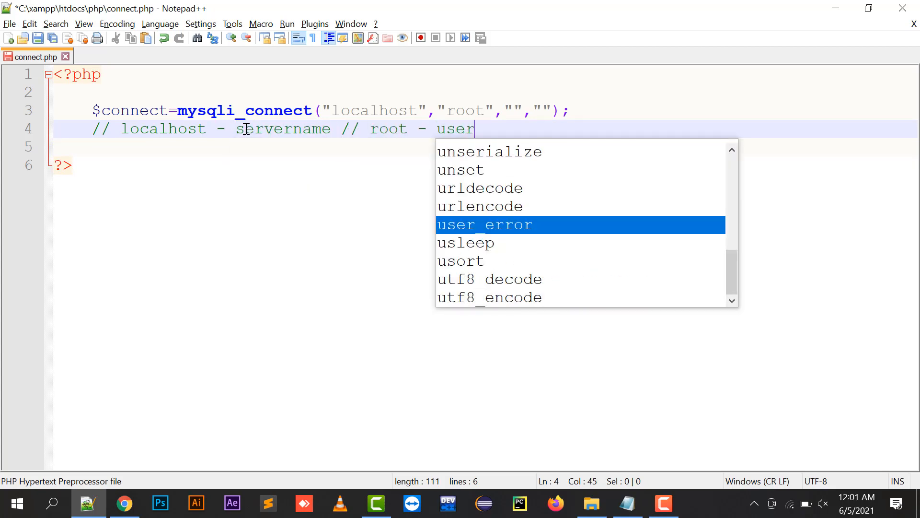
text(name // "" -)
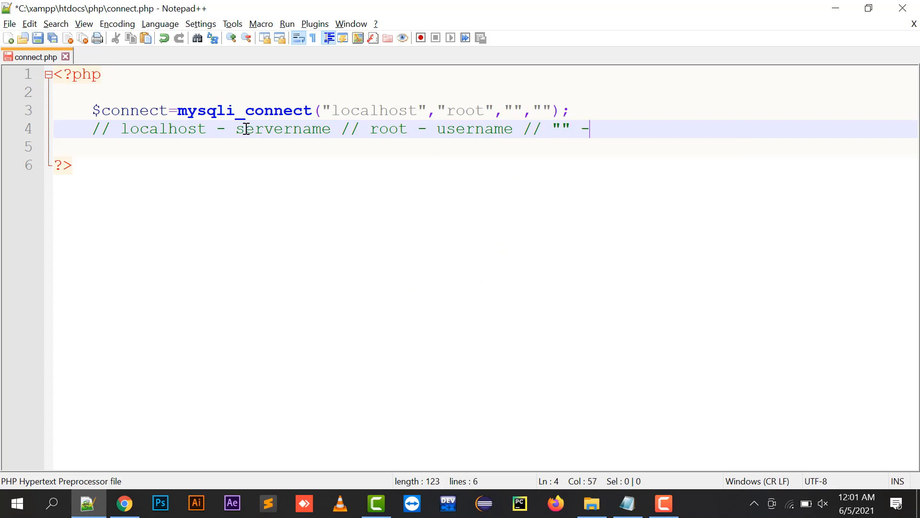
text(password)
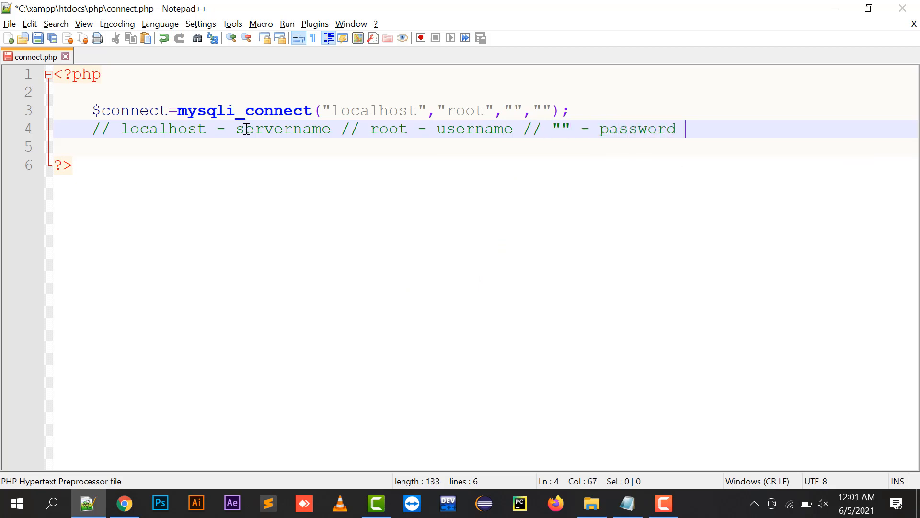
text(//)
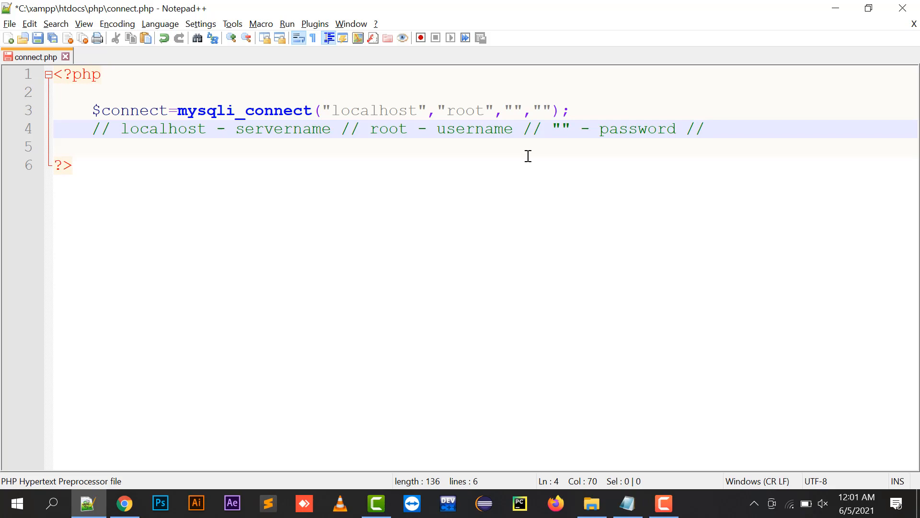
Glance at the phpMyAdmin page, then return to the connect.php editor
key(alt+tab)
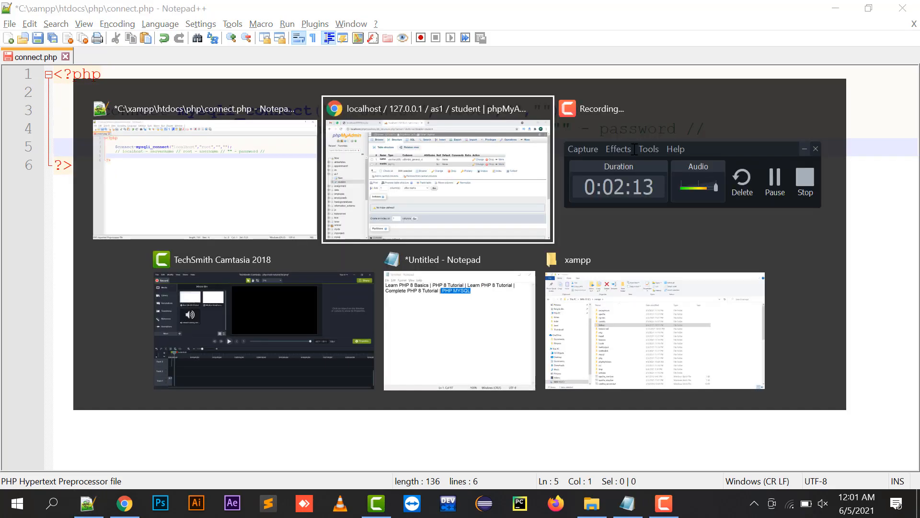
click(437, 170)
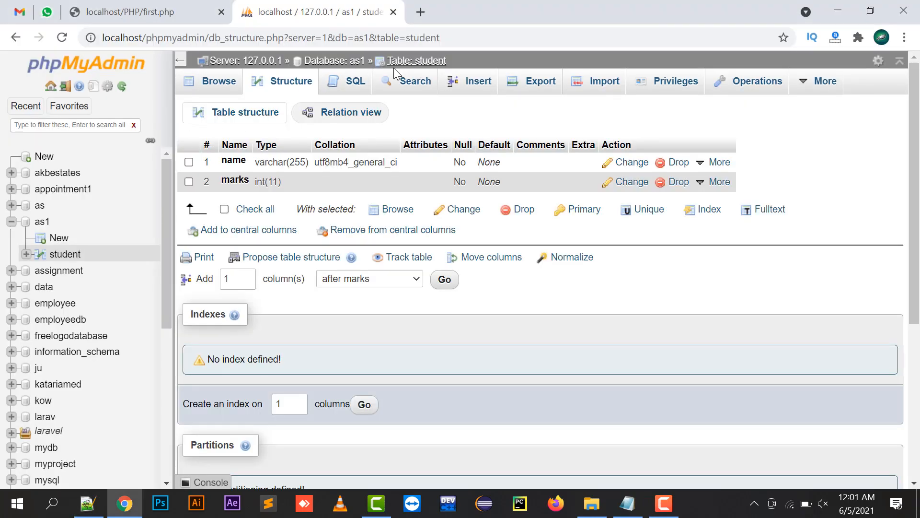
click(88, 503)
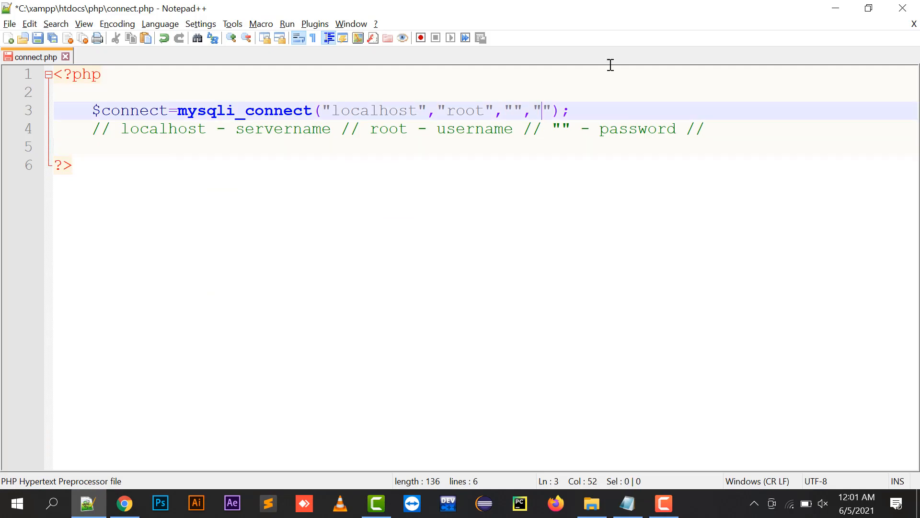
Set database as1 and append or die("Connection Failed") to the connect line, then save
text(as1)
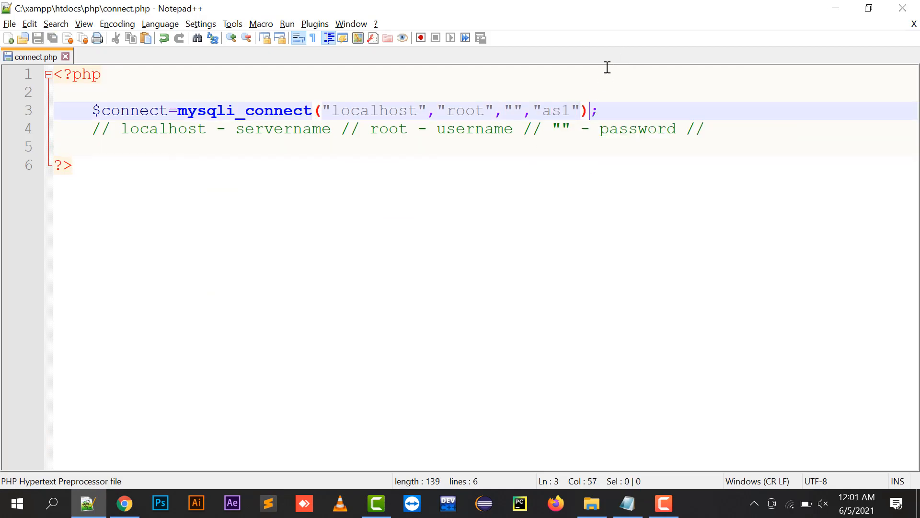
text(or die()
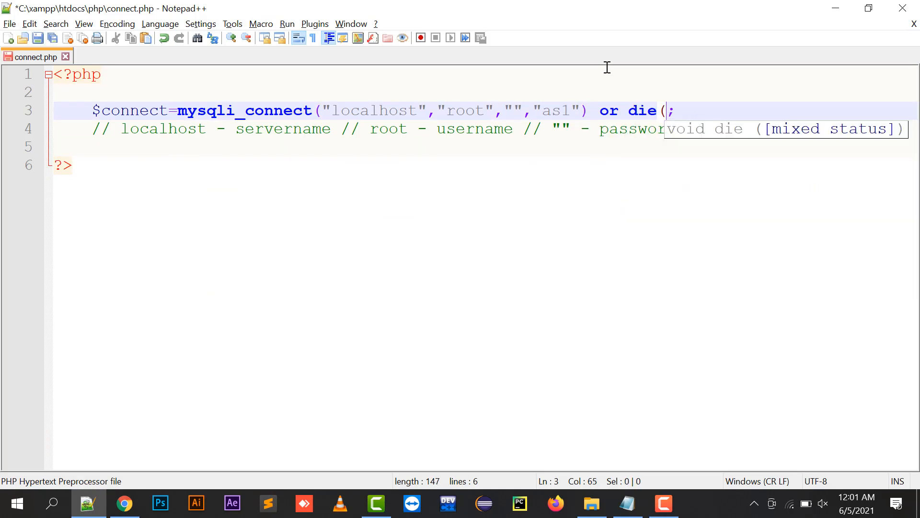
text("Connec)
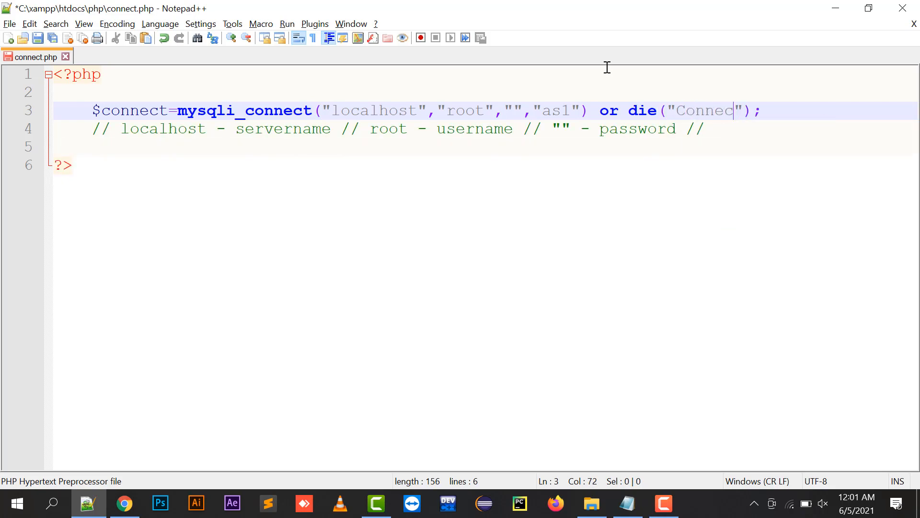
text(tion Failed)
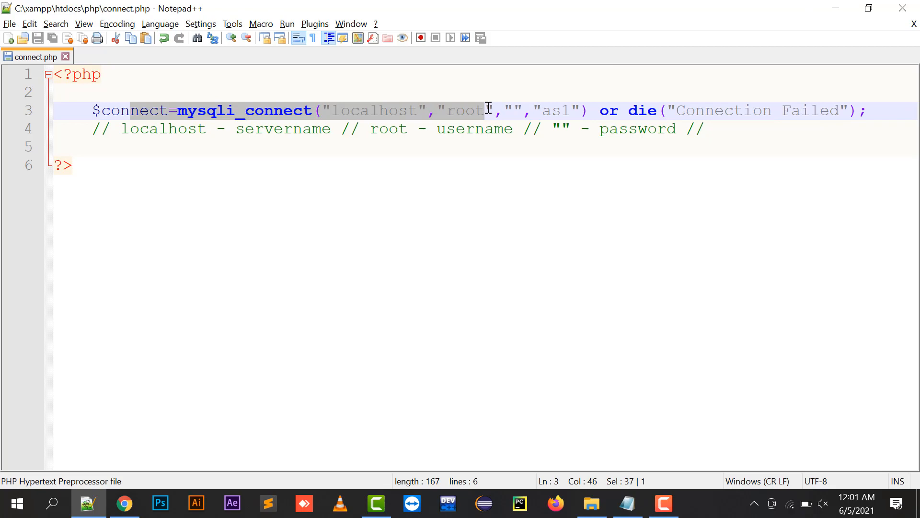
click(584, 128)
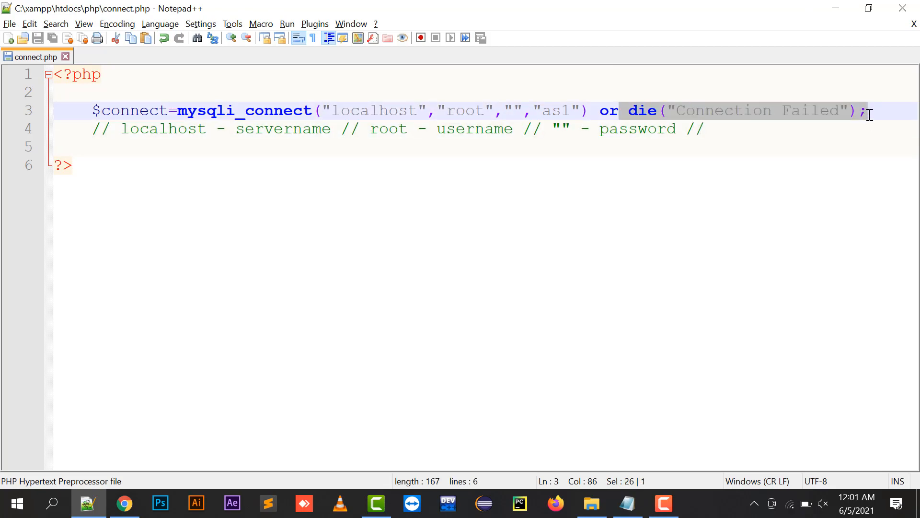
click(124, 503)
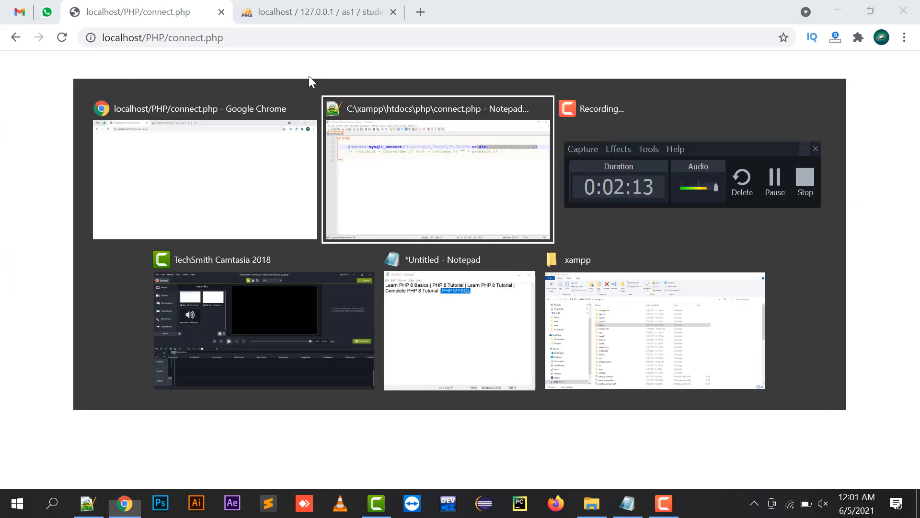
Change the connection's database from as1 to a and rerun the page, getting Unknown database 'a'
click(436, 171)
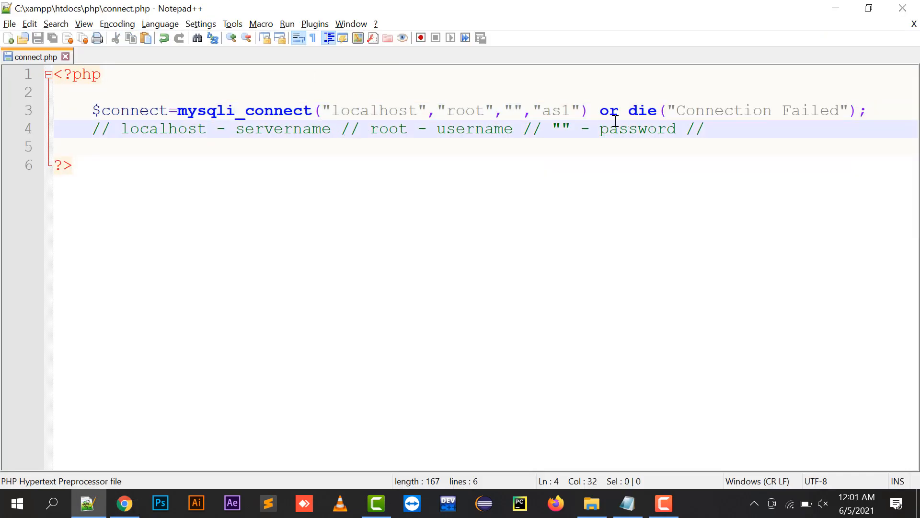
click(361, 110)
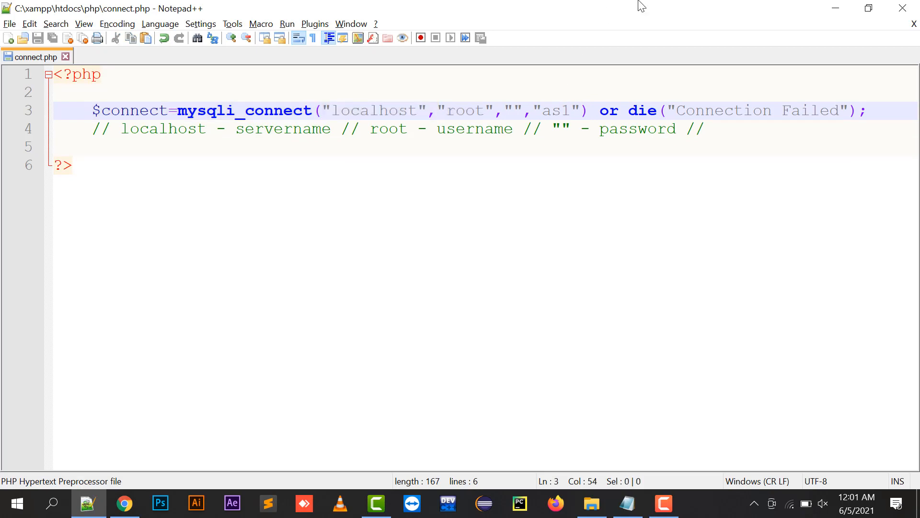
key(Backspace)
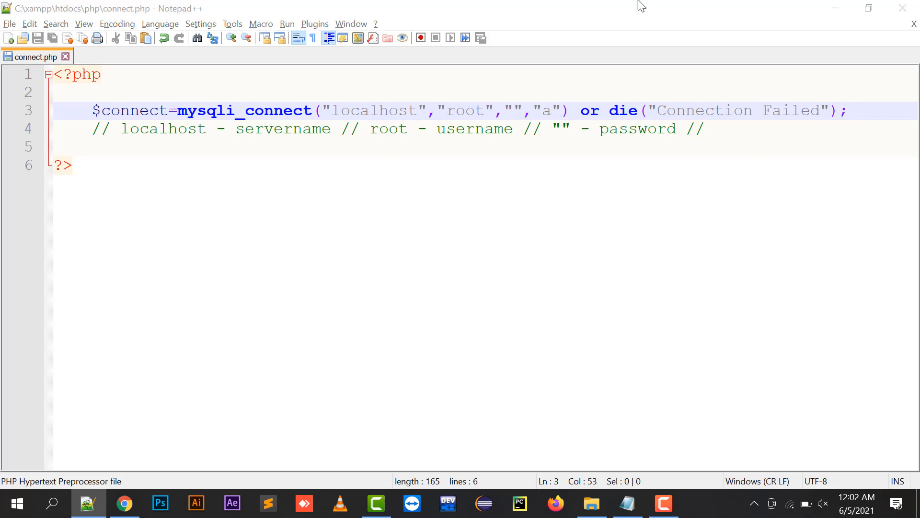
click(124, 503)
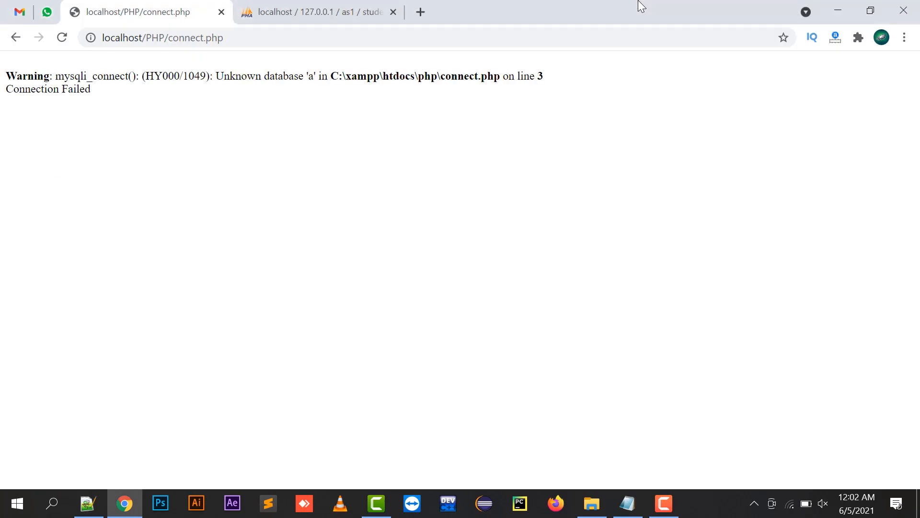
Look over the student table's name and marks columns in phpMyAdmin, then return to connect.php
click(317, 11)
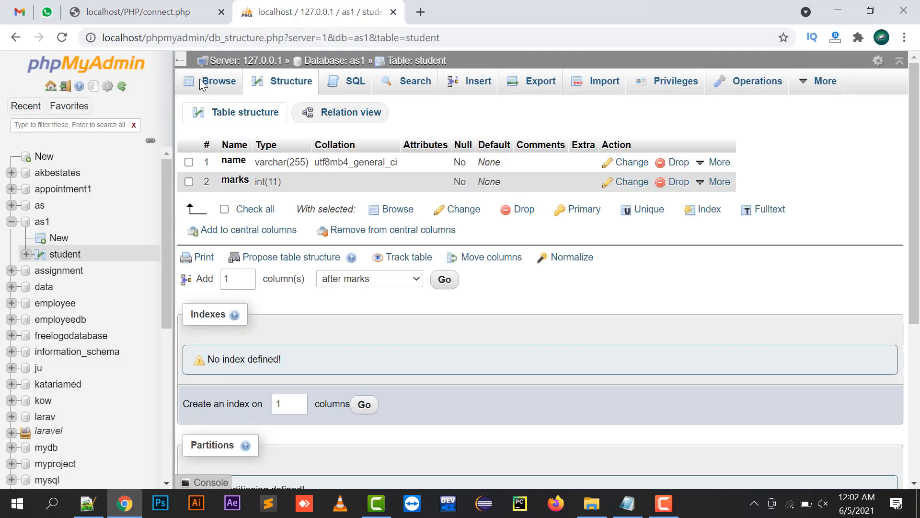
click(135, 12)
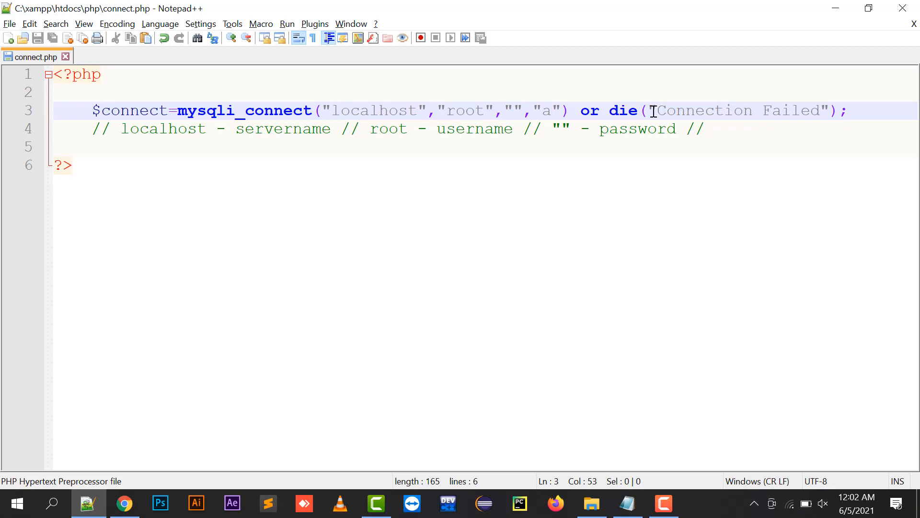
Start a $query insert statement below the comment, checking the student table's column names in phpMyAdmin
click(570, 110)
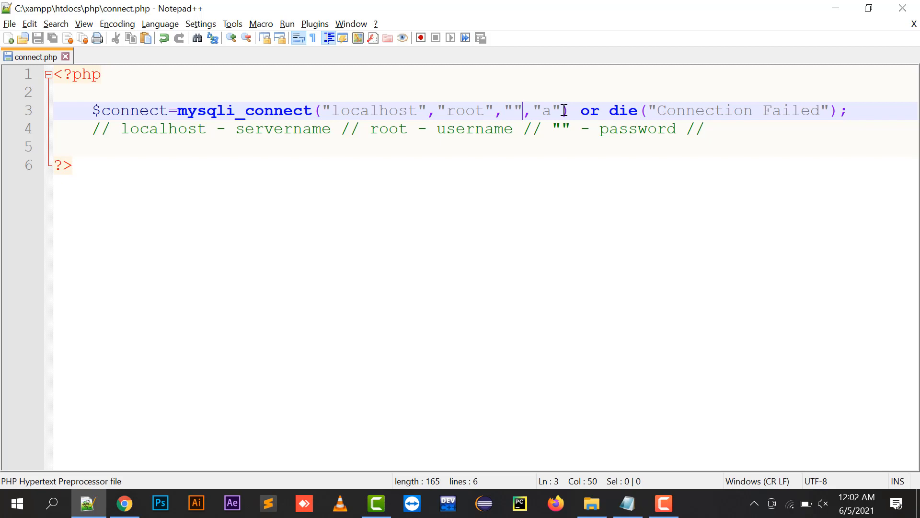
click(247, 92)
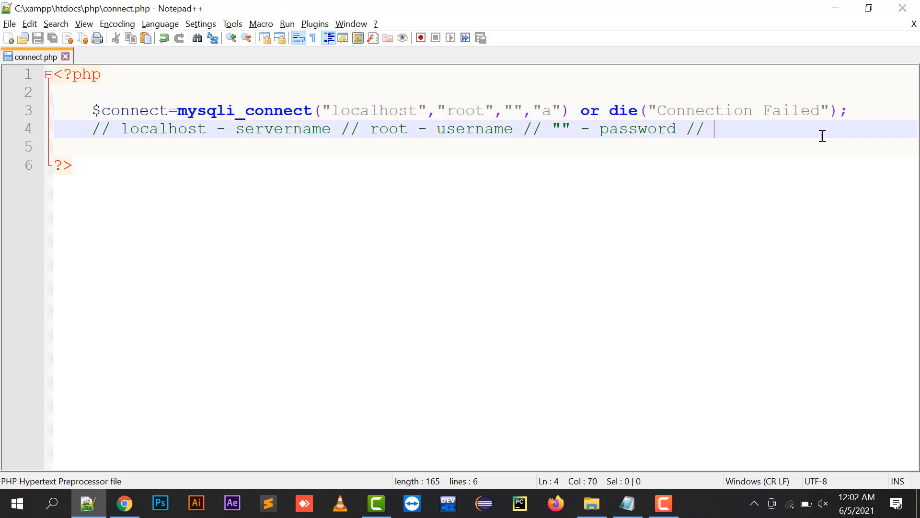
text($query=)
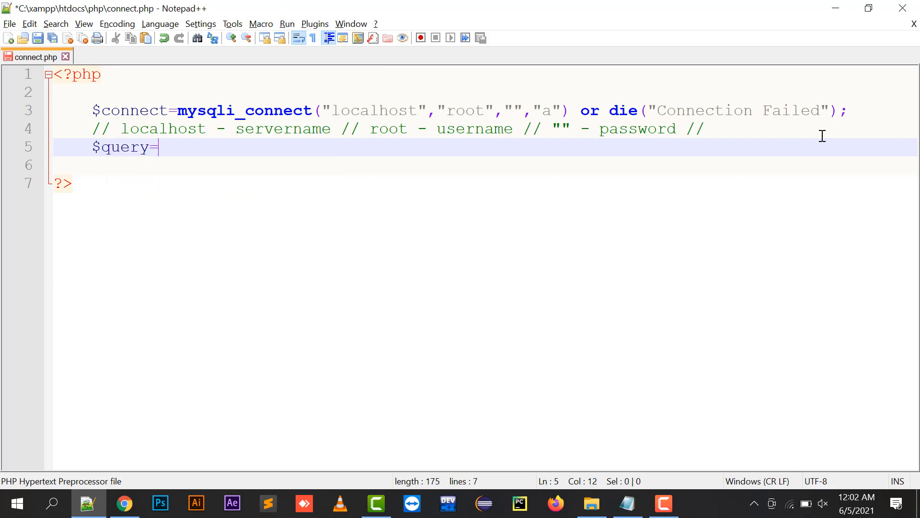
text("inser";)
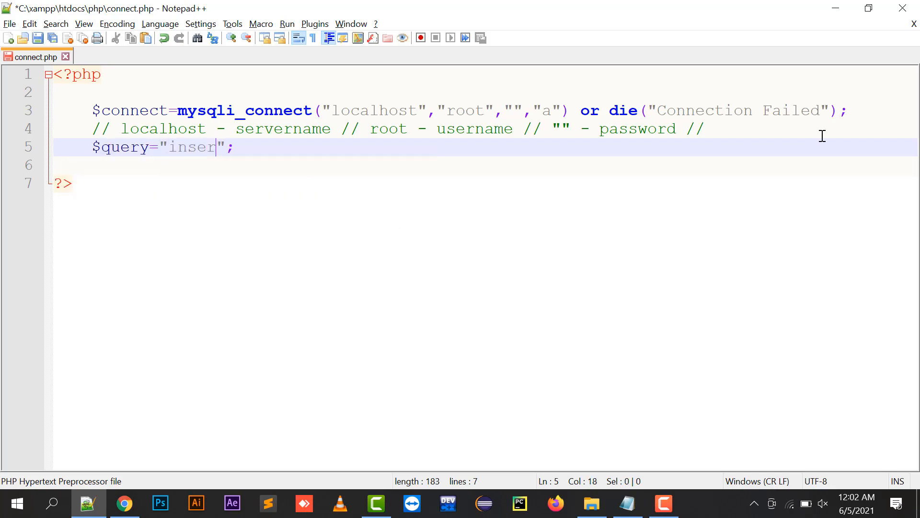
text(t)
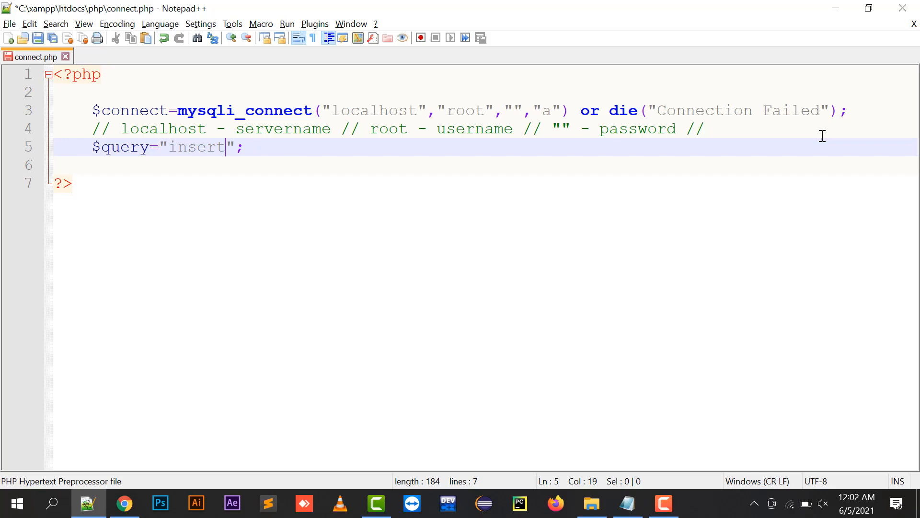
click(123, 502)
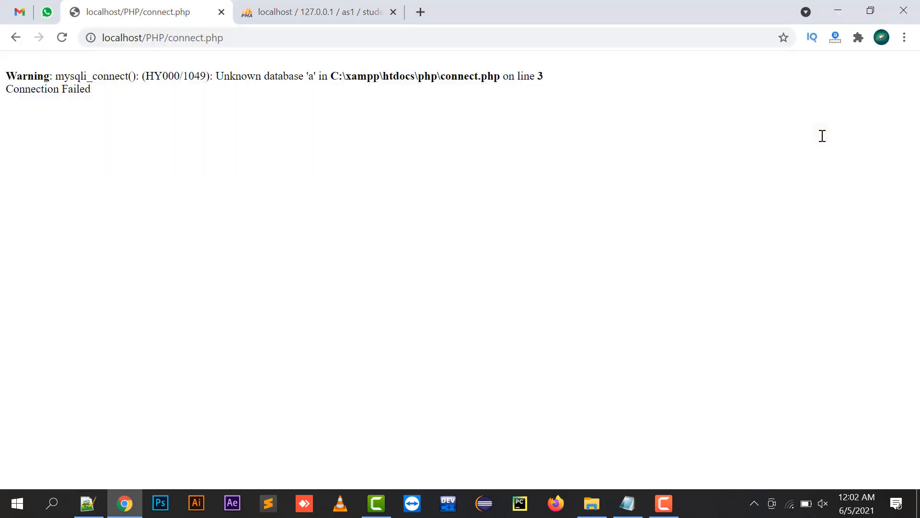
click(316, 12)
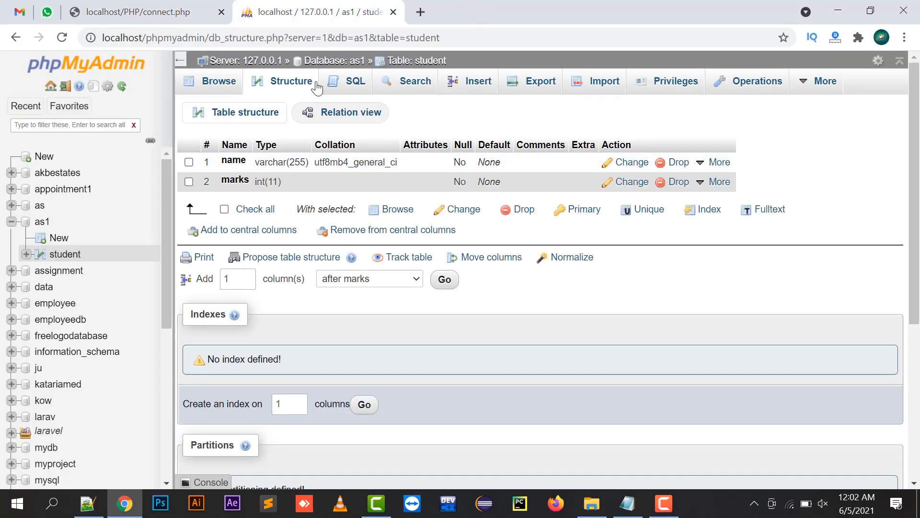
click(88, 502)
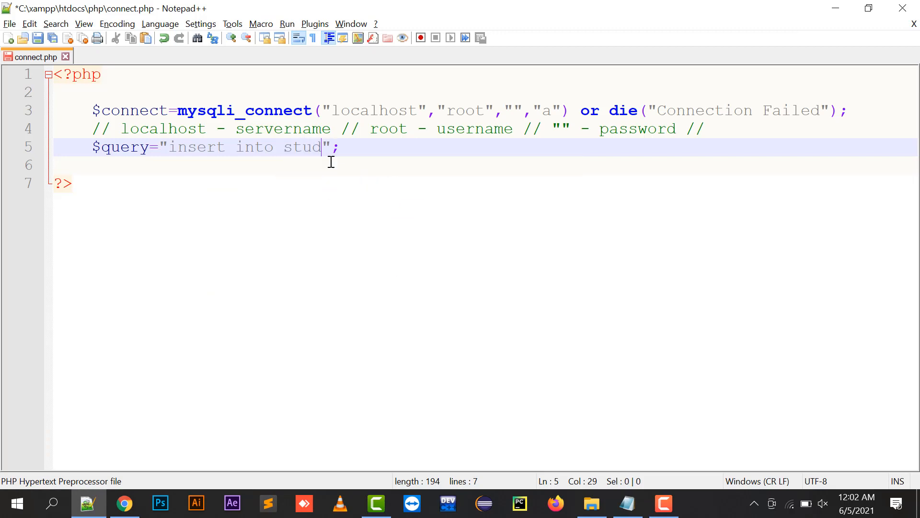
click(124, 502)
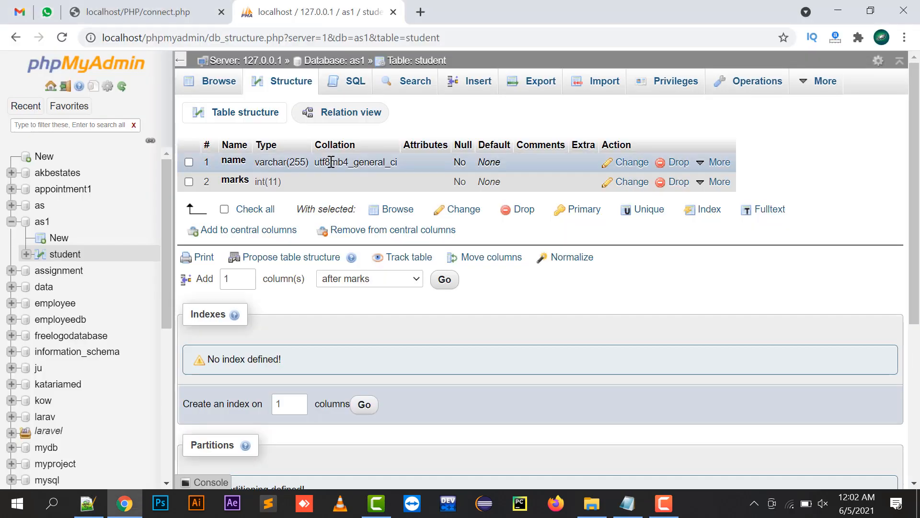
click(89, 503)
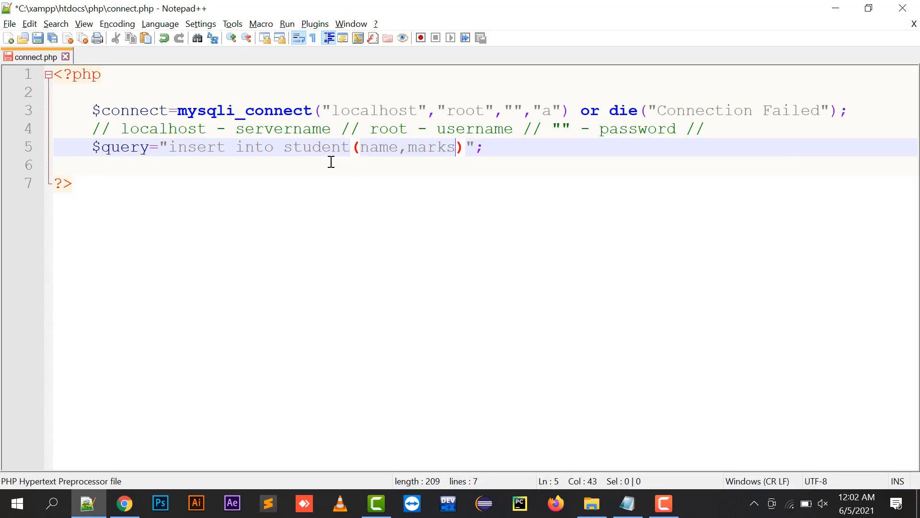
Complete the values('John', 100) clause for student(name,marks), rechecking the table columns
text(values()
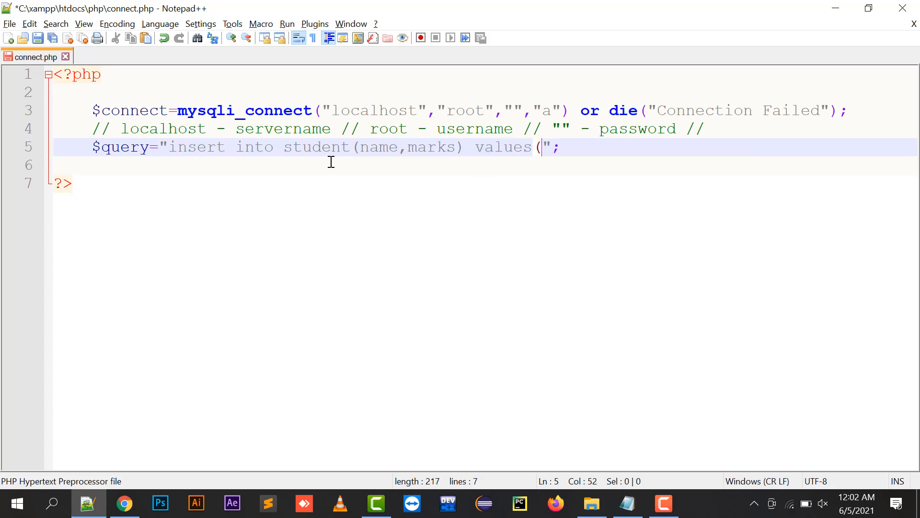
click(123, 503)
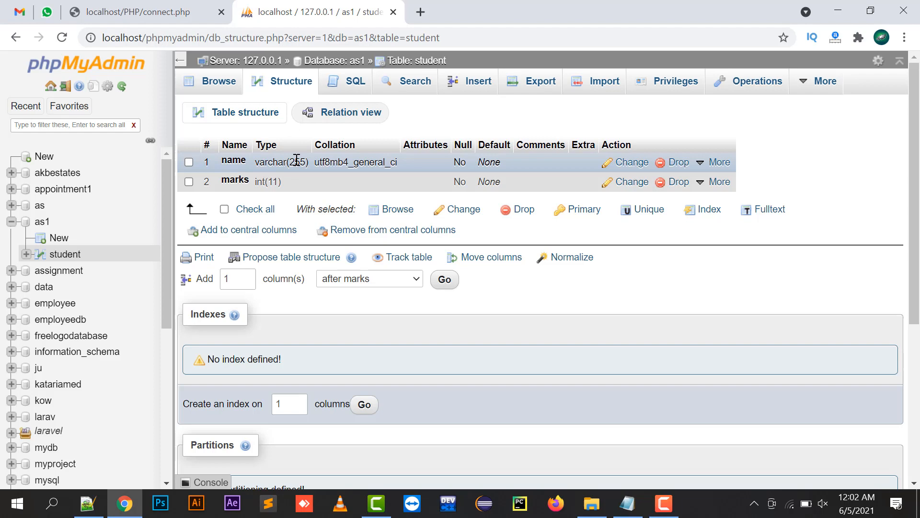
click(88, 502)
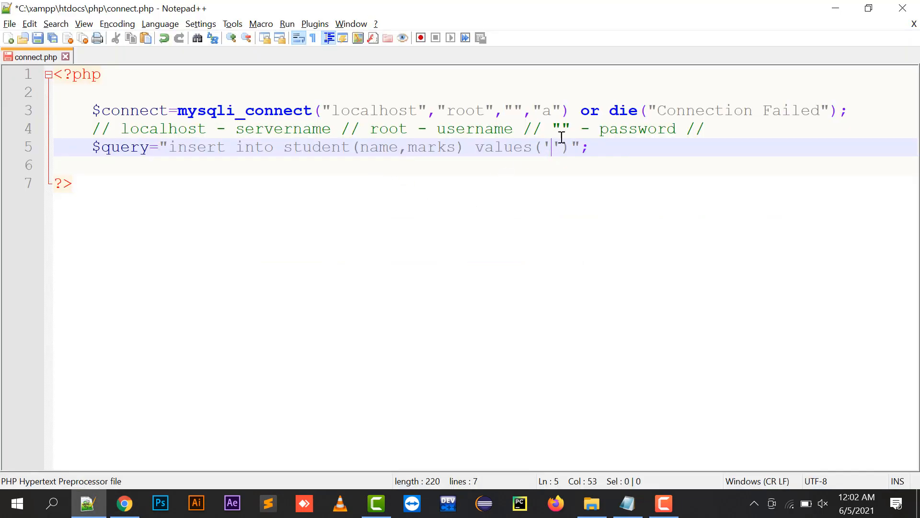
text(Ami)
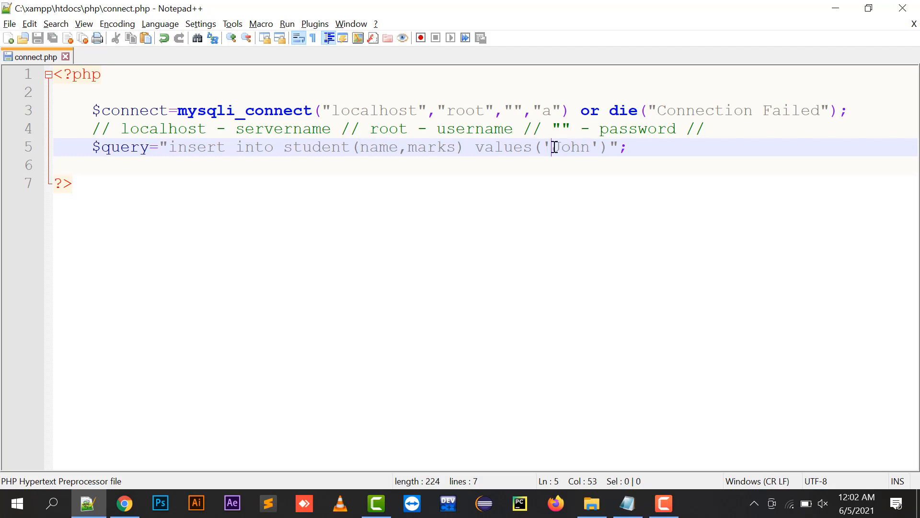
click(124, 503)
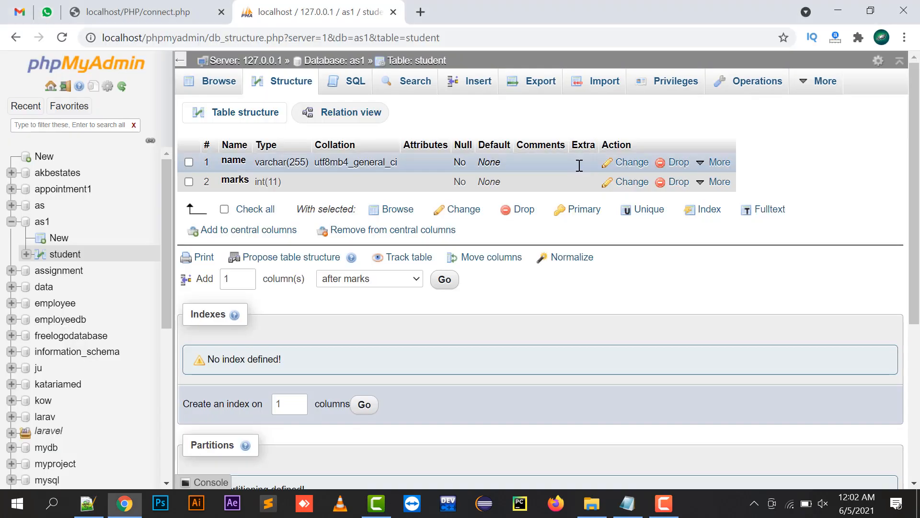
click(87, 502)
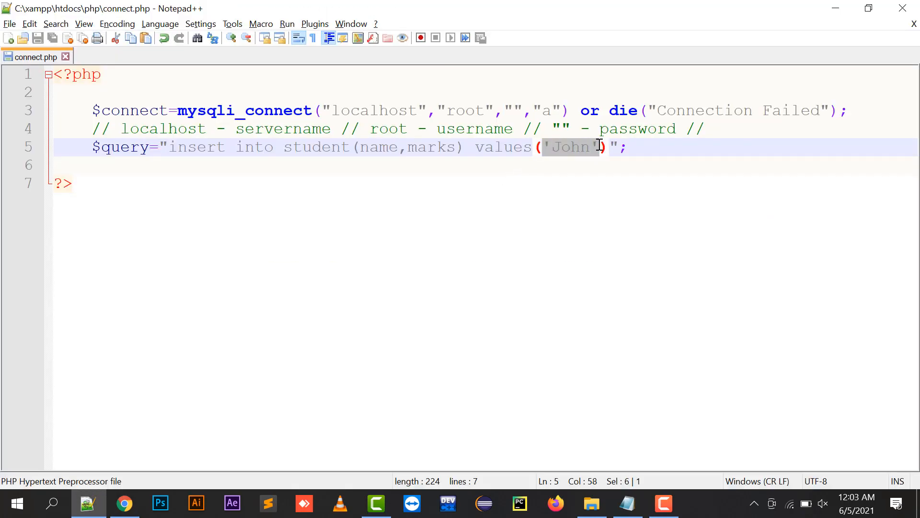
click(123, 502)
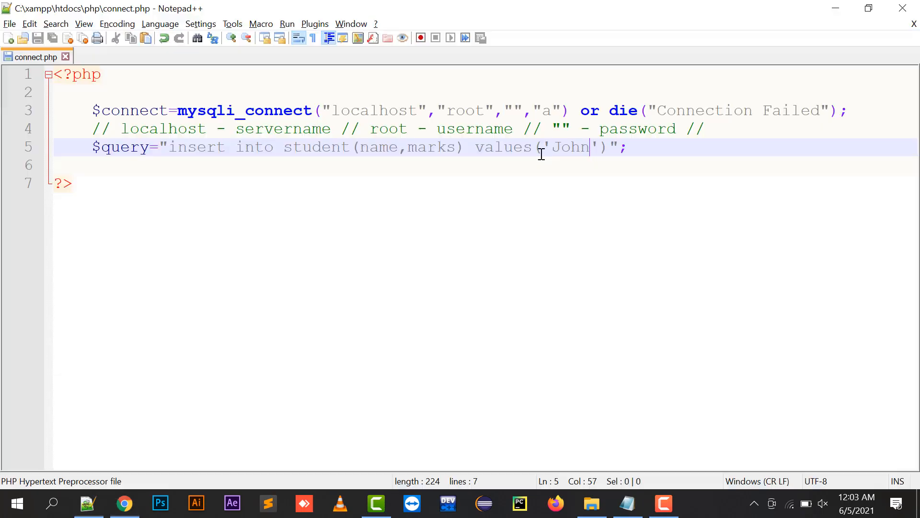
text(,)
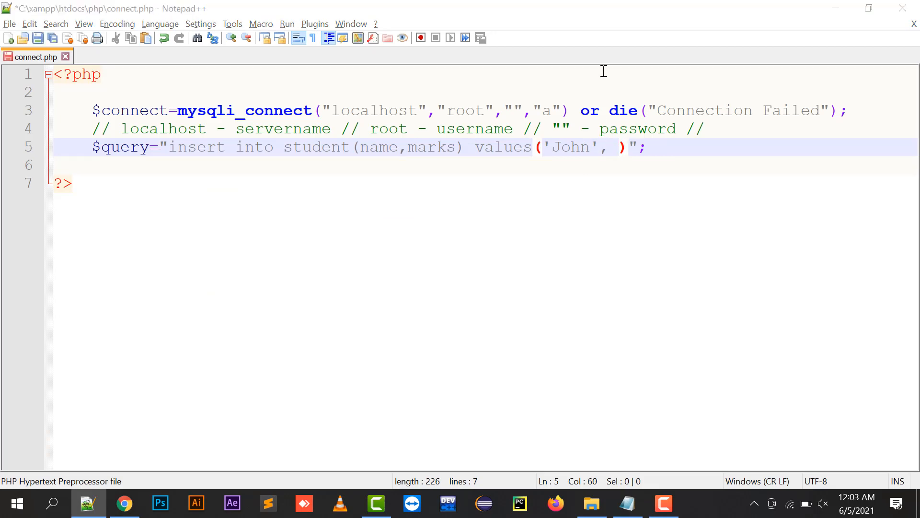
click(124, 503)
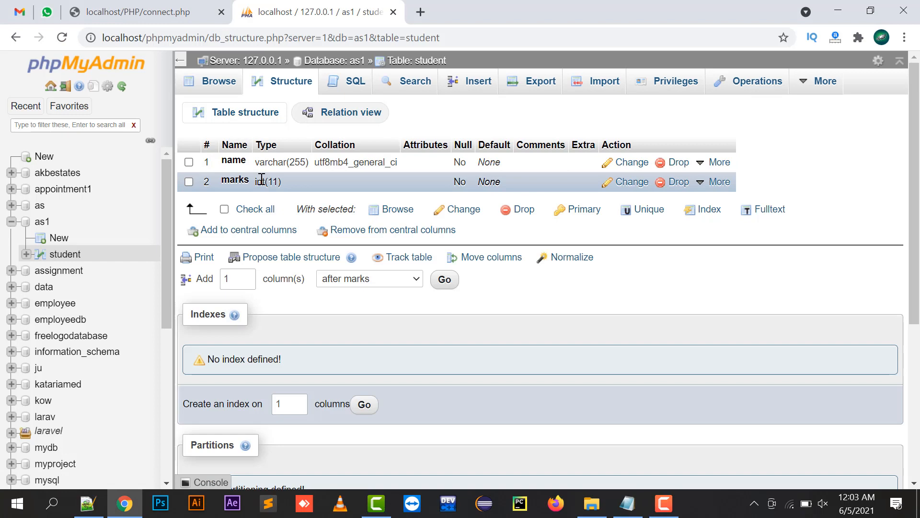
click(88, 503)
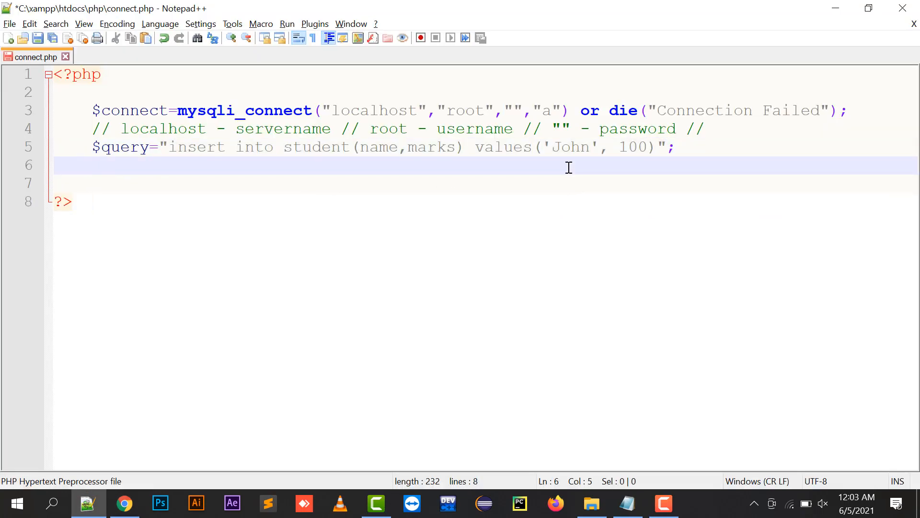
Wrap mysqli_query($connect,$query) in an if block and switch the database back to as1
text(if(mysqli_query($connect,$query)
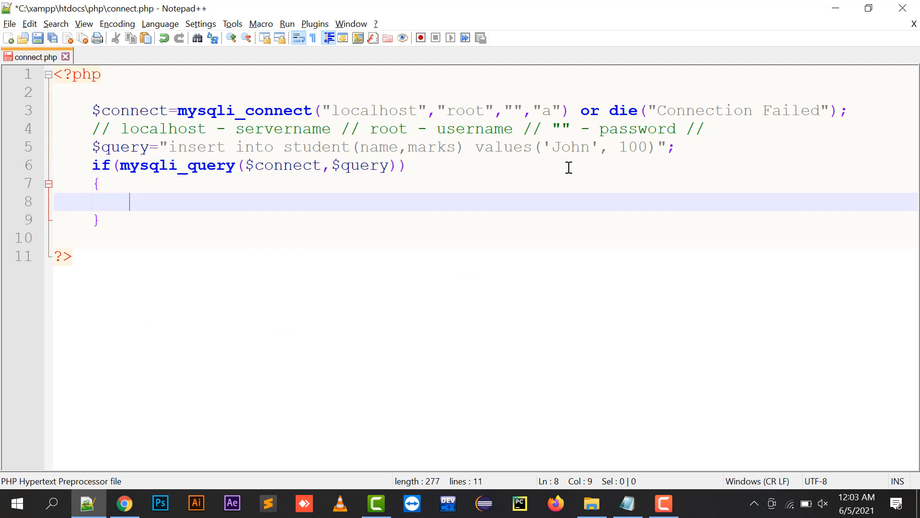
double_click(287, 165)
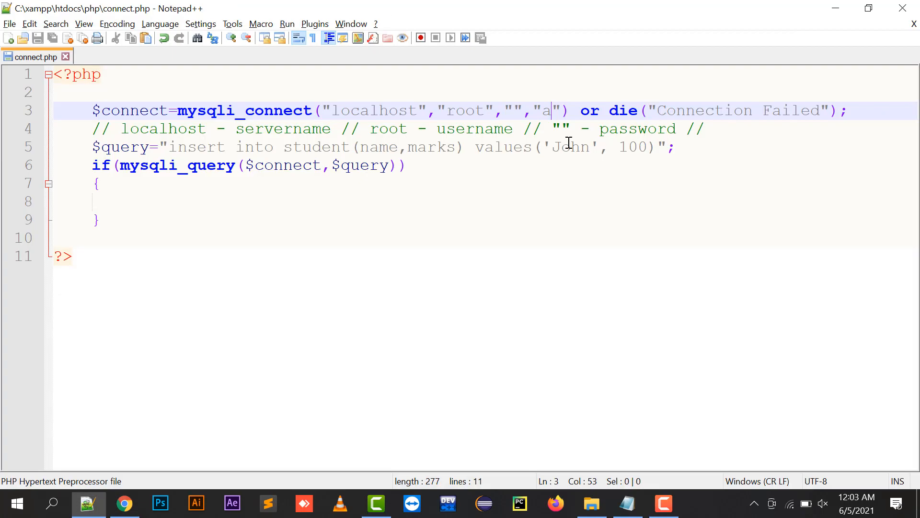
text(sl)
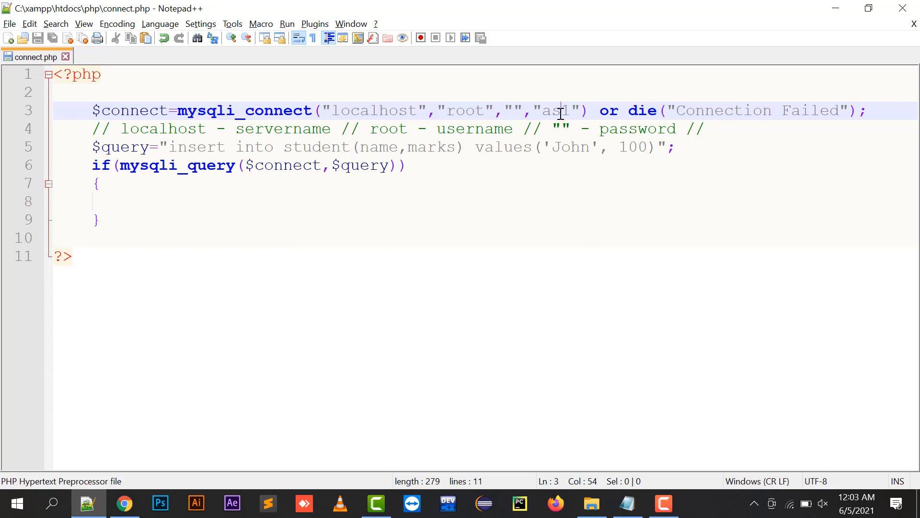
double_click(363, 164)
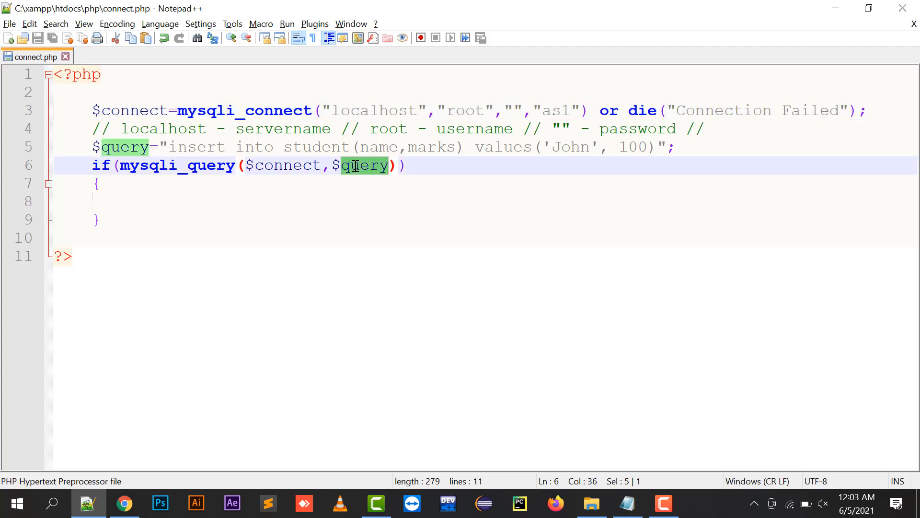
mouse_move(208, 151)
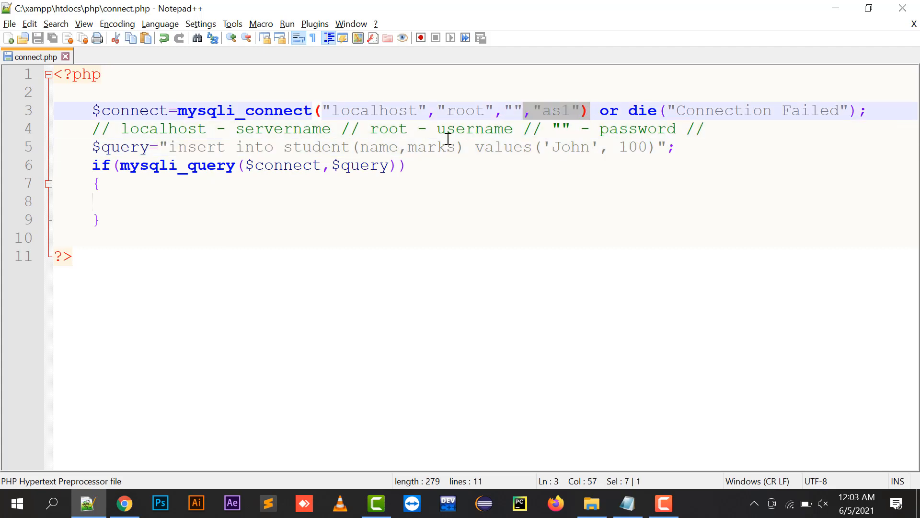
mouse_move(133, 154)
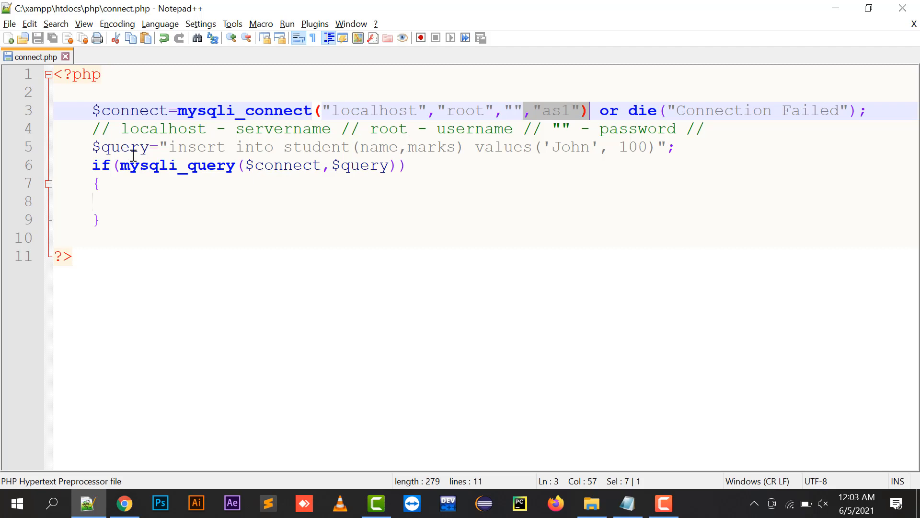
double_click(175, 165)
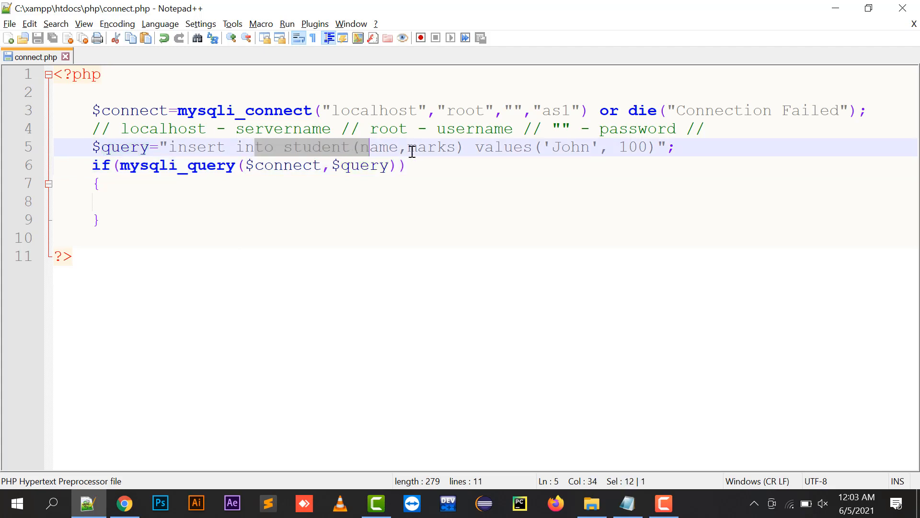
double_click(287, 164)
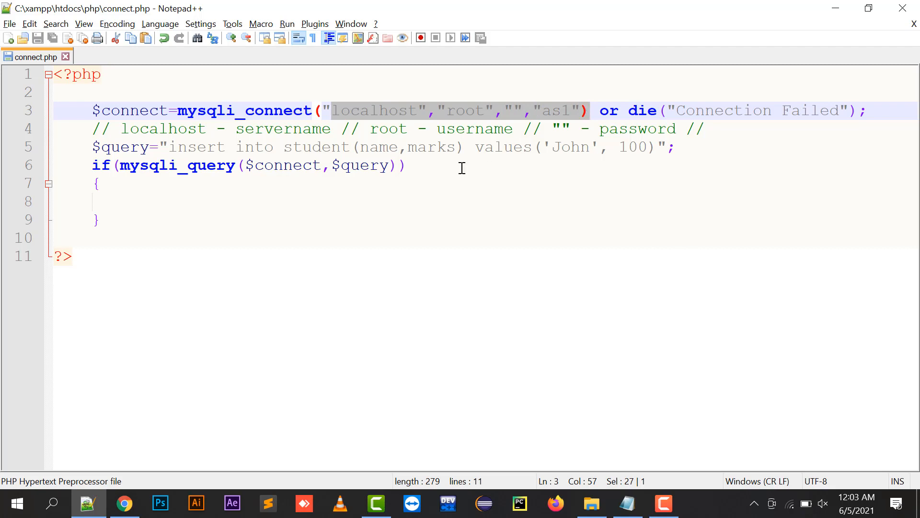
Echo "Record Inserted" inside the if block
text(echo)
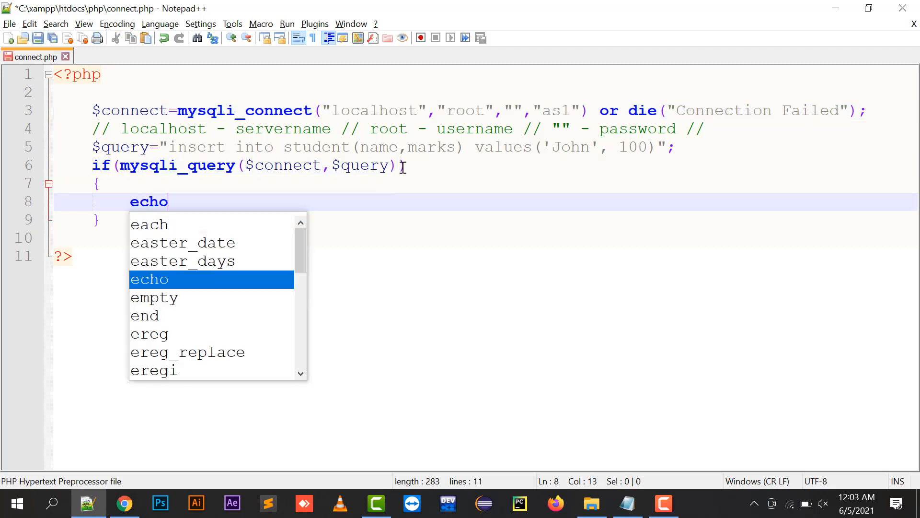
text("D";)
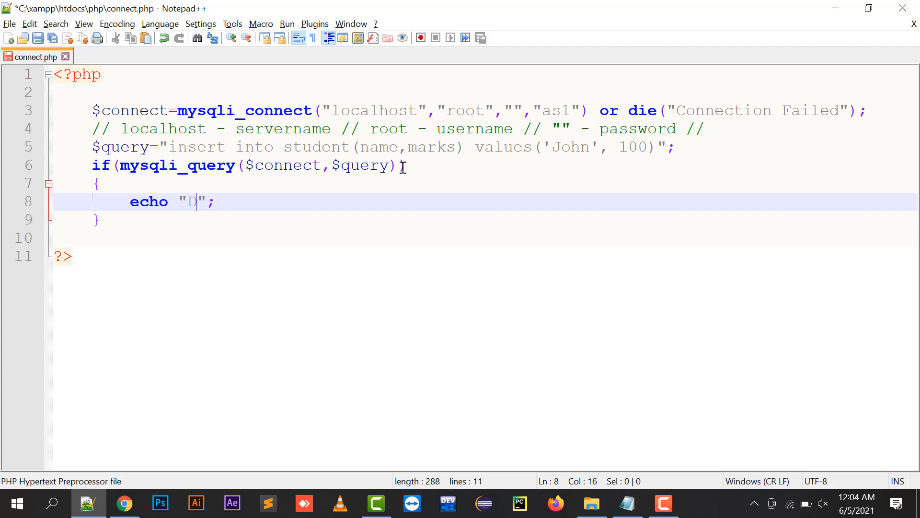
text(ecord Inserted)
click(486, 237)
text(els)
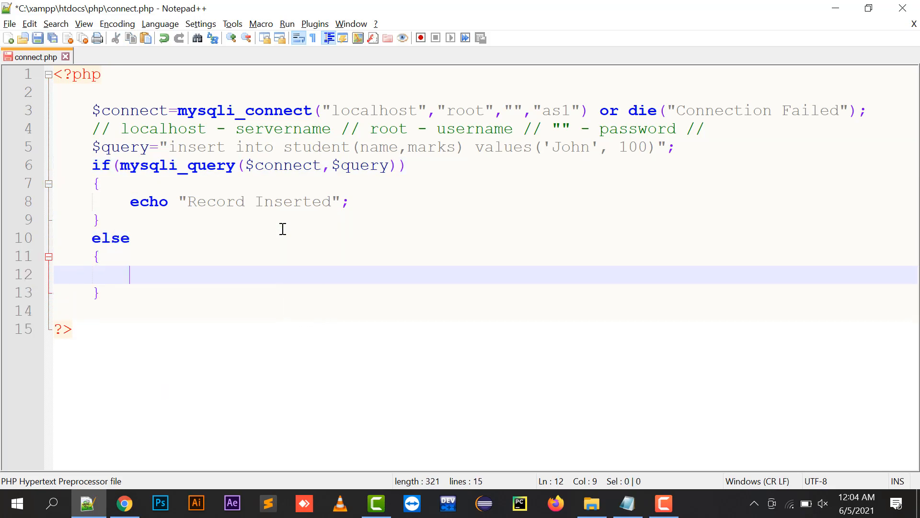
Add an else branch echoing "Record Not Inserted" and save connect.php
text(echo)
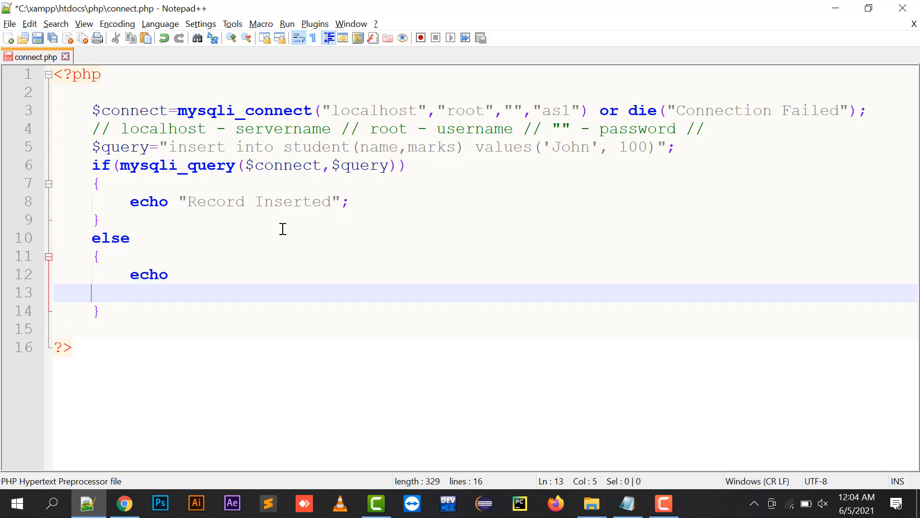
text("ew";)
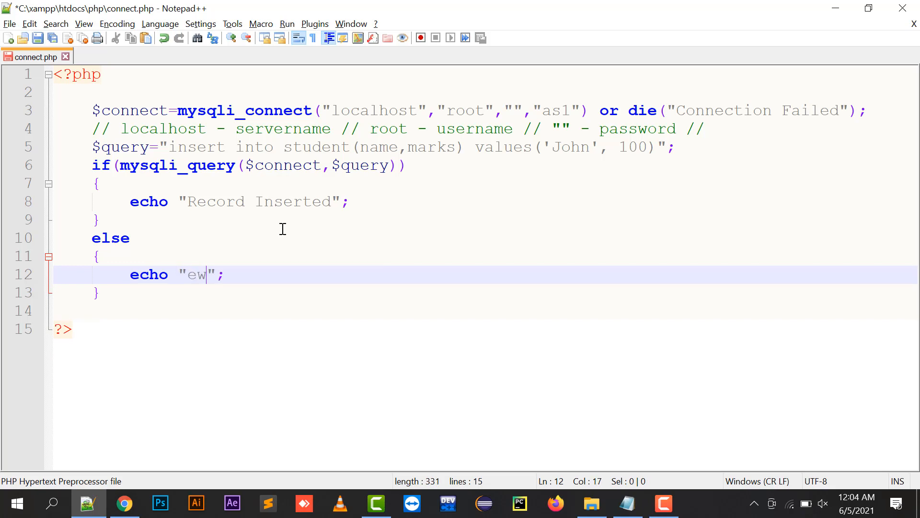
text(Record)
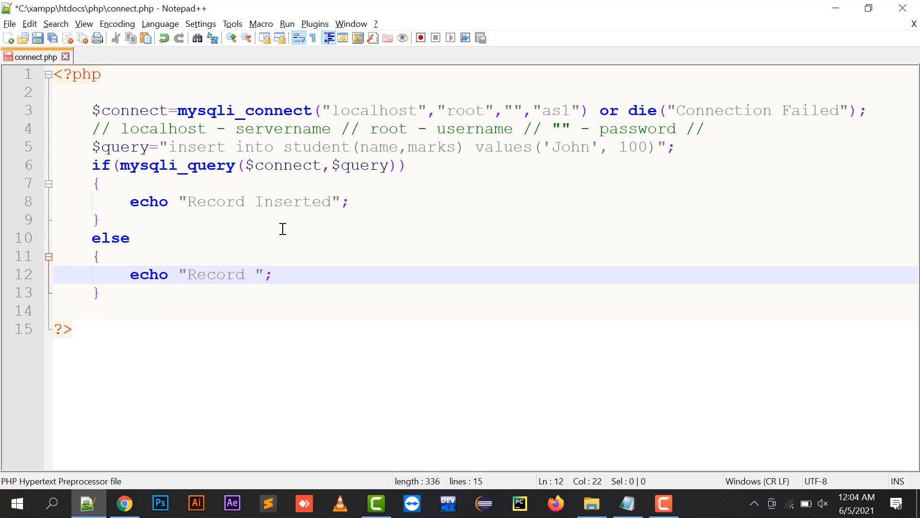
text(Not Inserted)
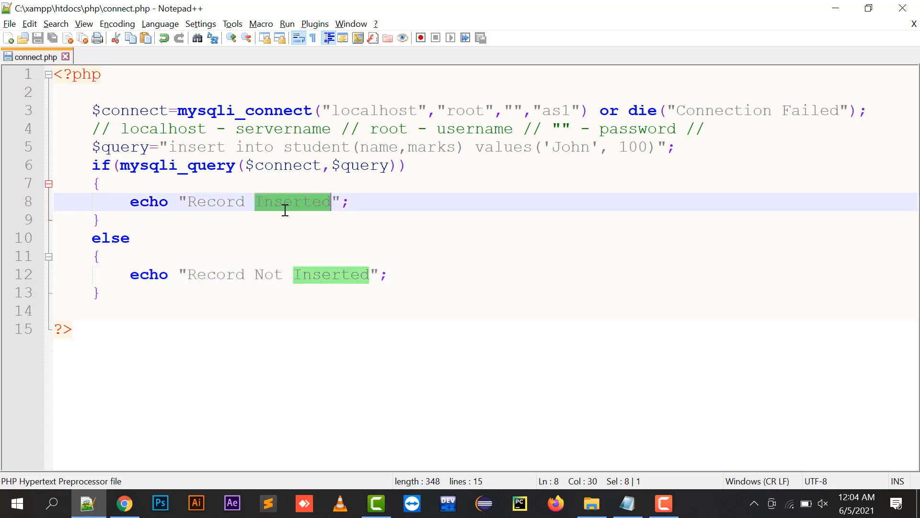
click(244, 274)
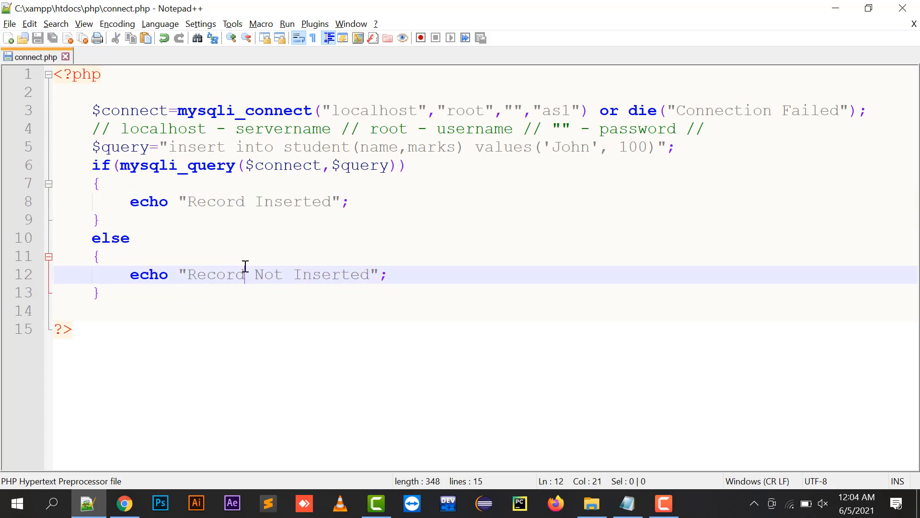
double_click(331, 274)
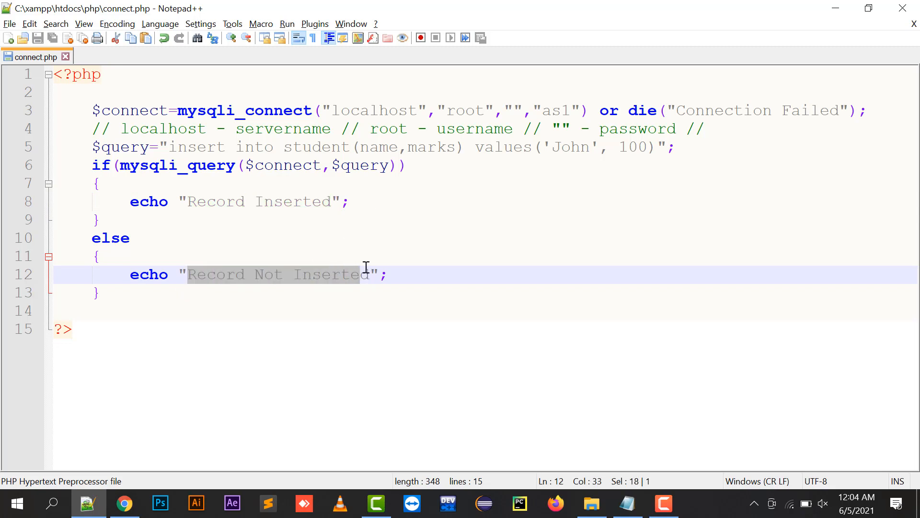
click(123, 503)
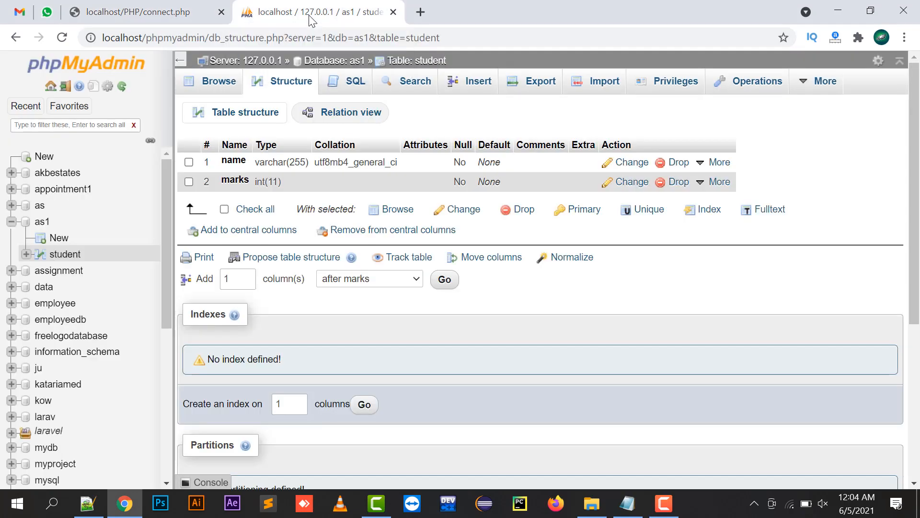
mouse_move(91, 265)
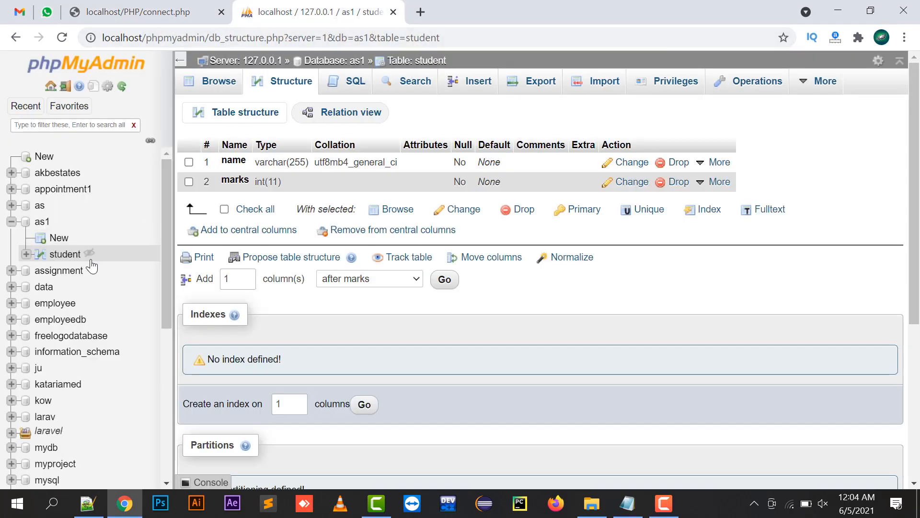
mouse_move(64, 254)
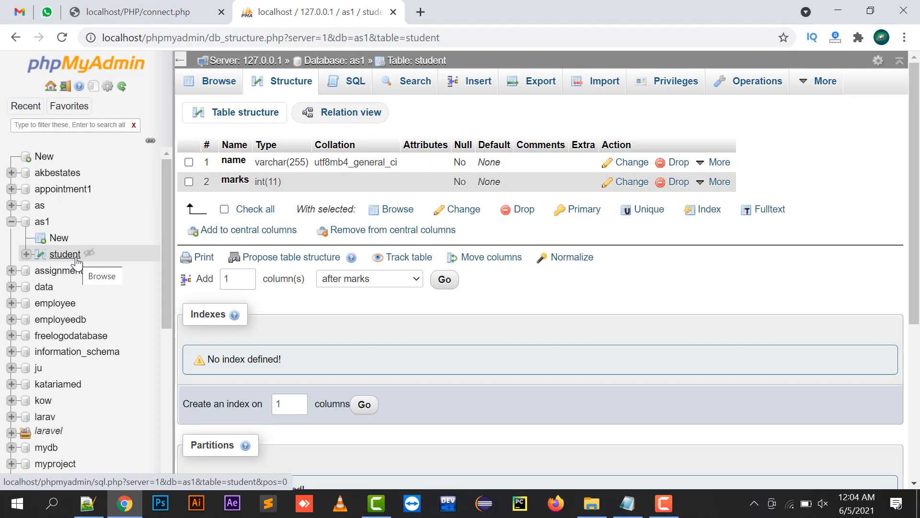
Browse the student table in phpMyAdmin to see the John row with 100 marks
click(64, 254)
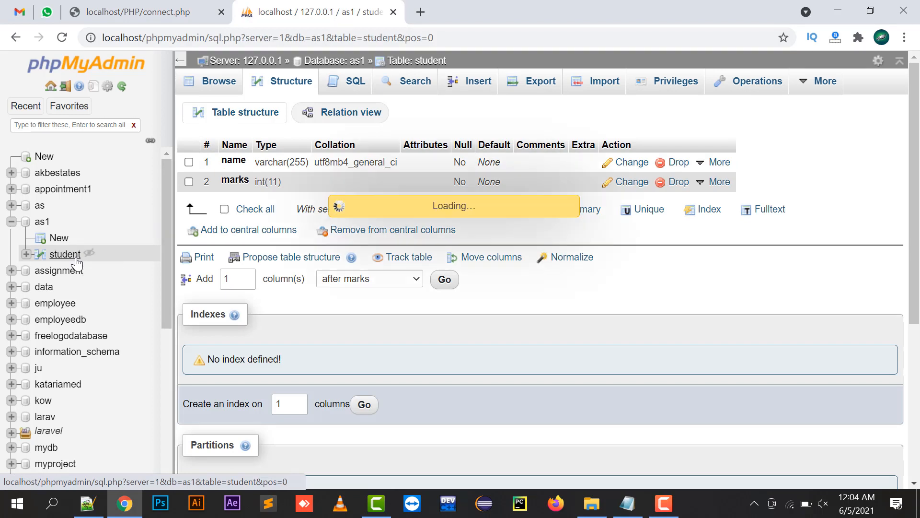
click(218, 81)
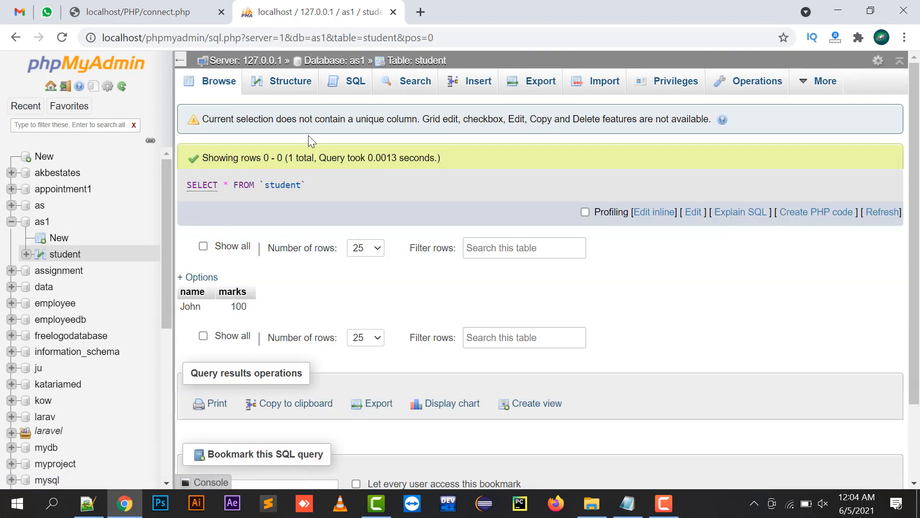
mouse_move(172, 305)
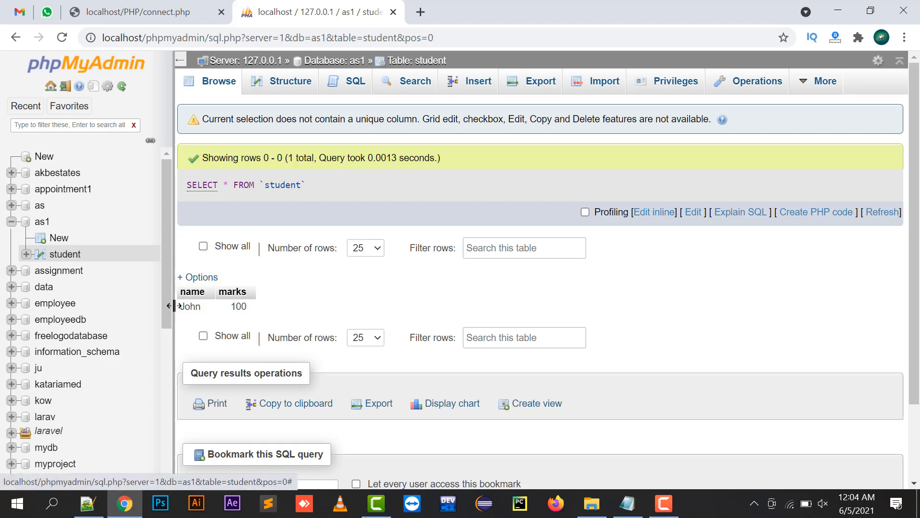
click(89, 503)
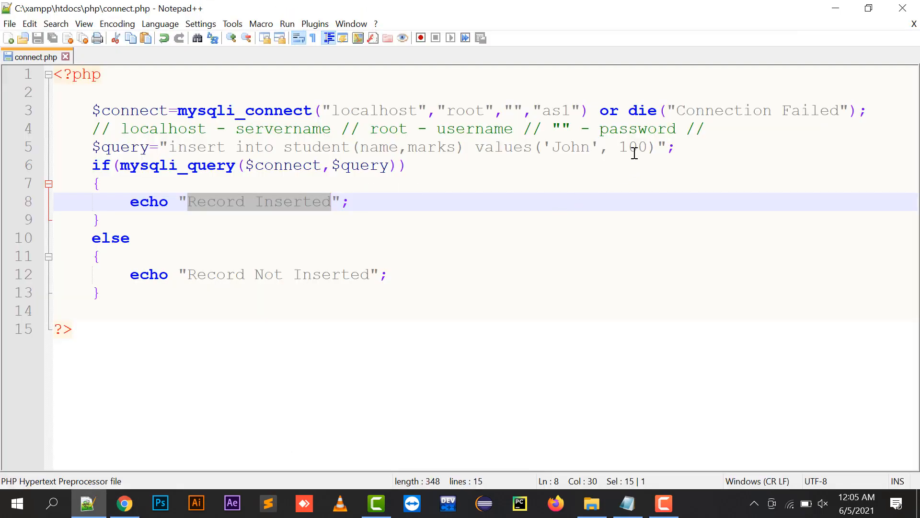
key(alt+tab)
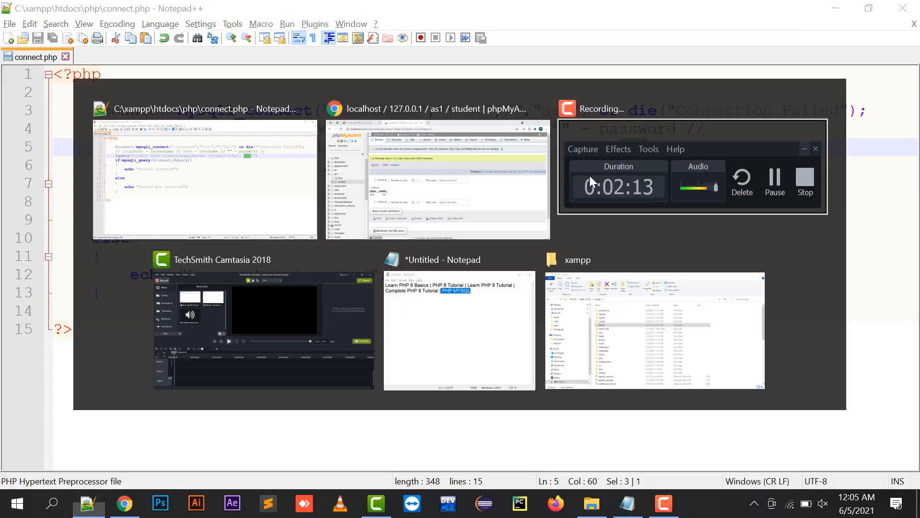
click(205, 180)
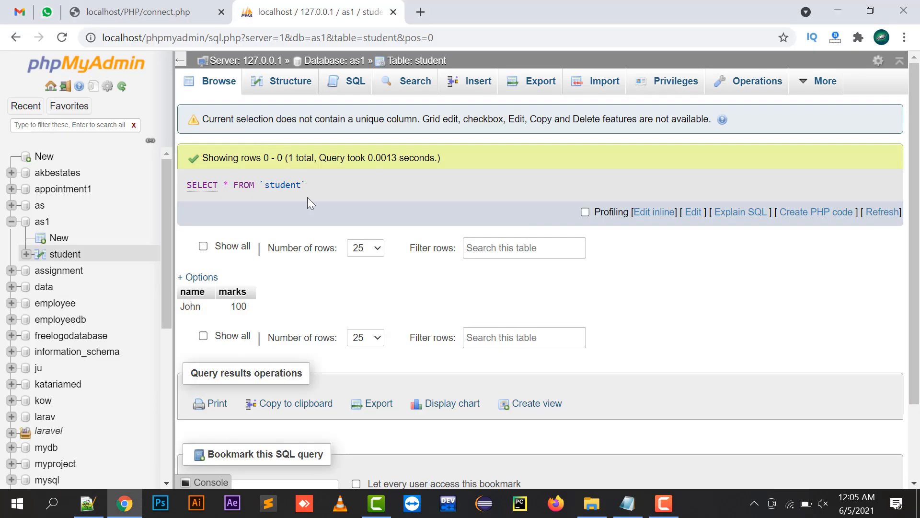
click(88, 503)
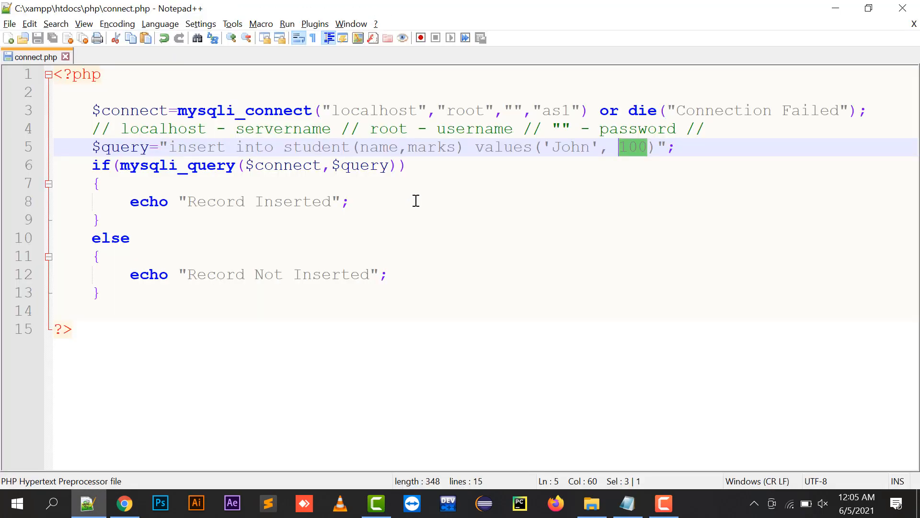